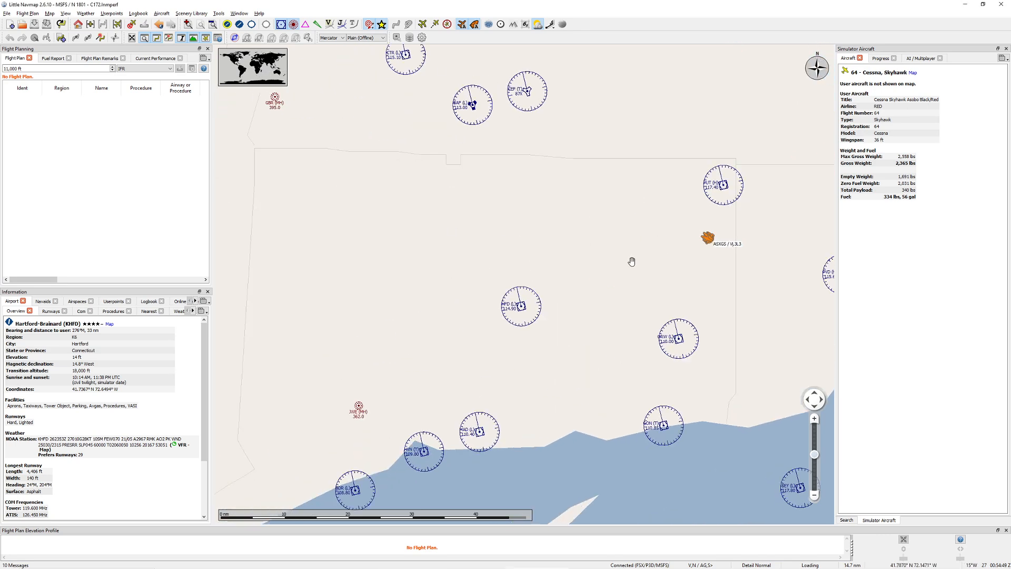
# Set a single range-ring distance in Options > Map for the northern VOR ring.
pyautogui.scroll(3)
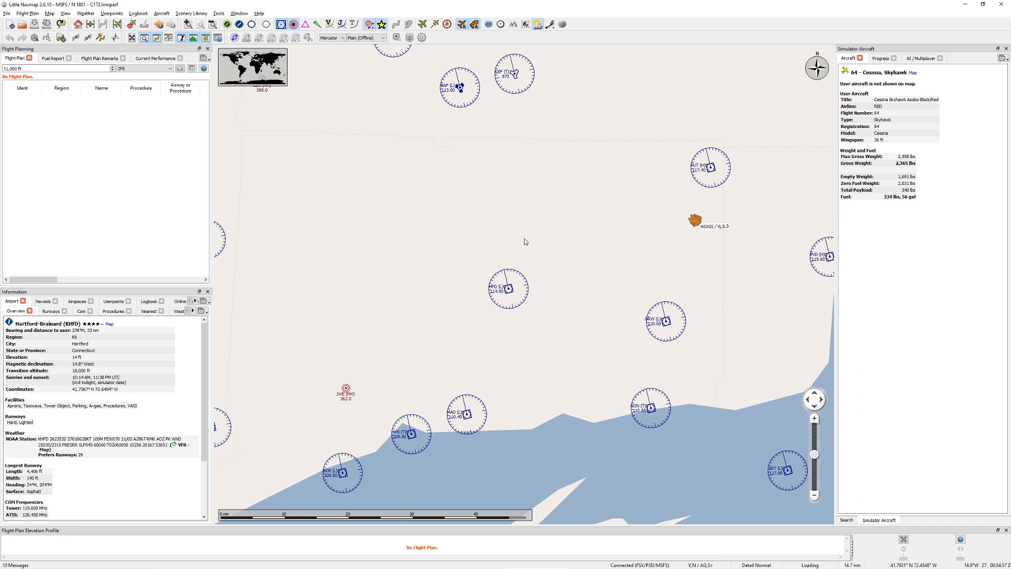
pyautogui.moveTo(472, 277)
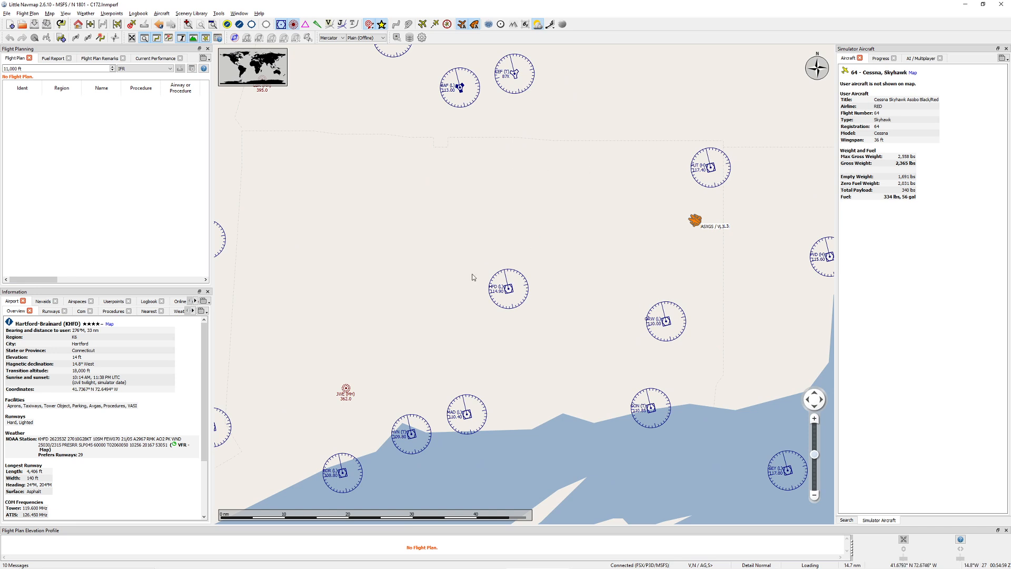
pyautogui.moveTo(497, 299)
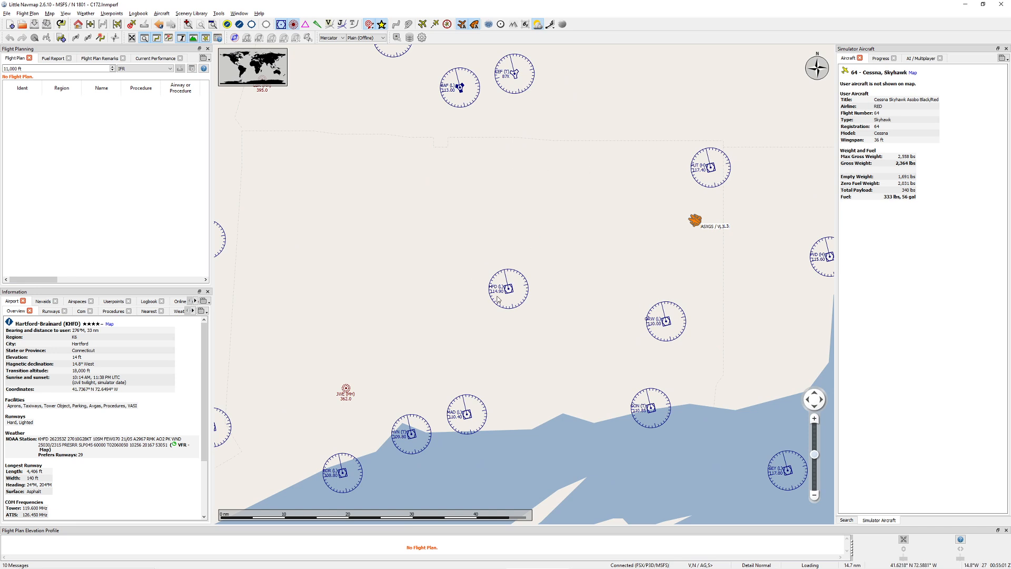
pyautogui.moveTo(567, 252)
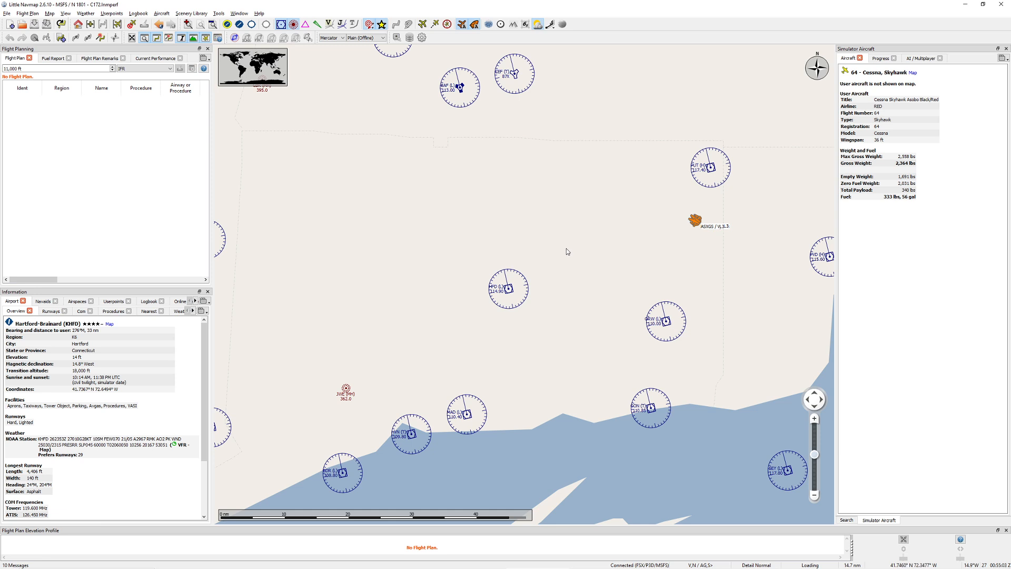
pyautogui.moveTo(682, 180)
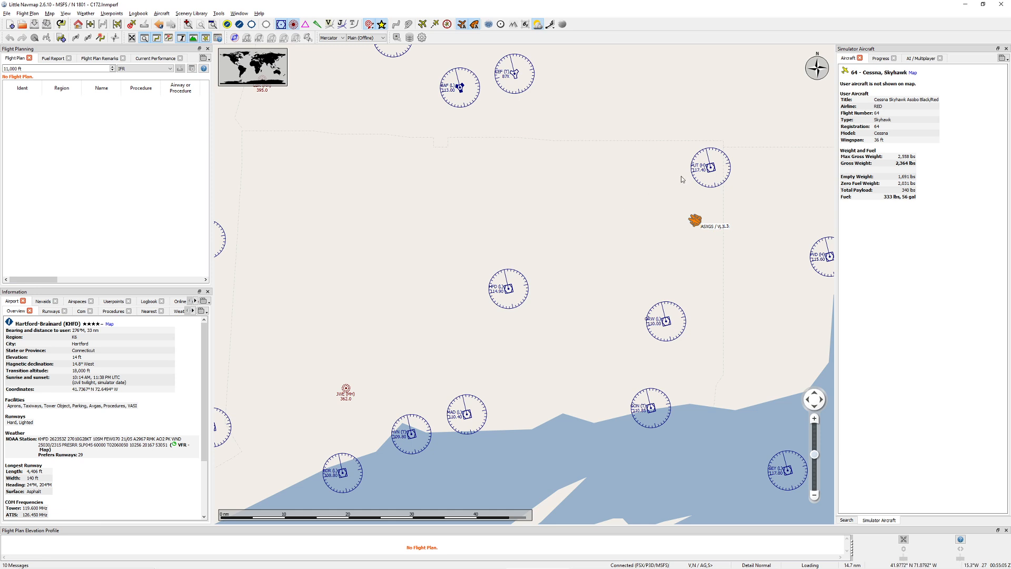
pyautogui.moveTo(704, 173)
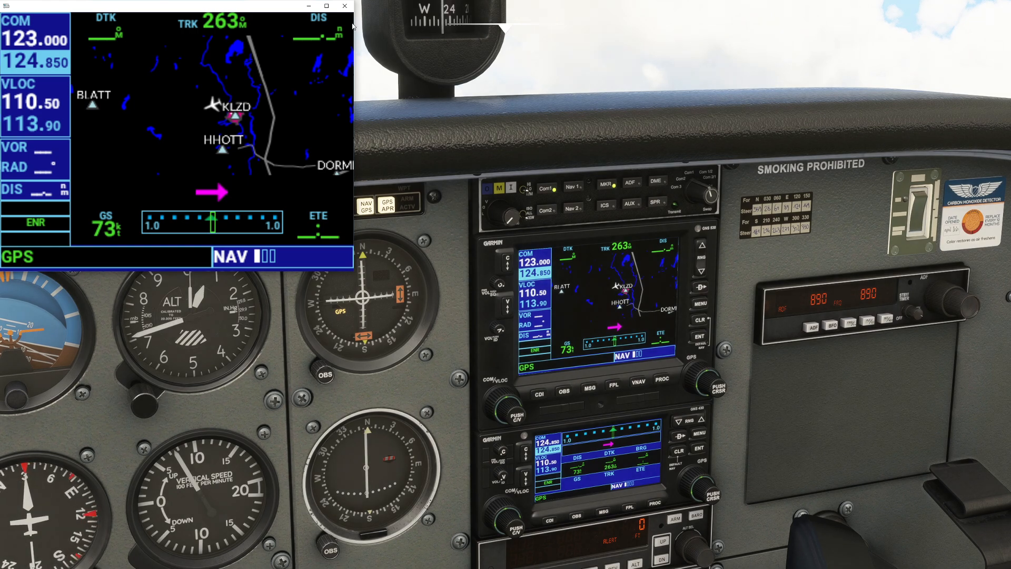
pyautogui.click(346, 6)
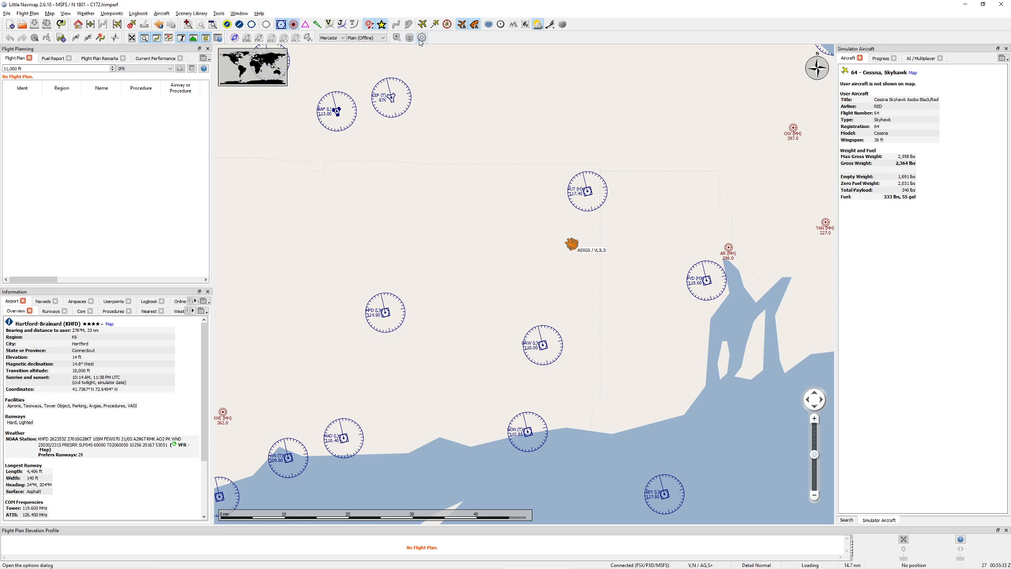
pyautogui.click(421, 38)
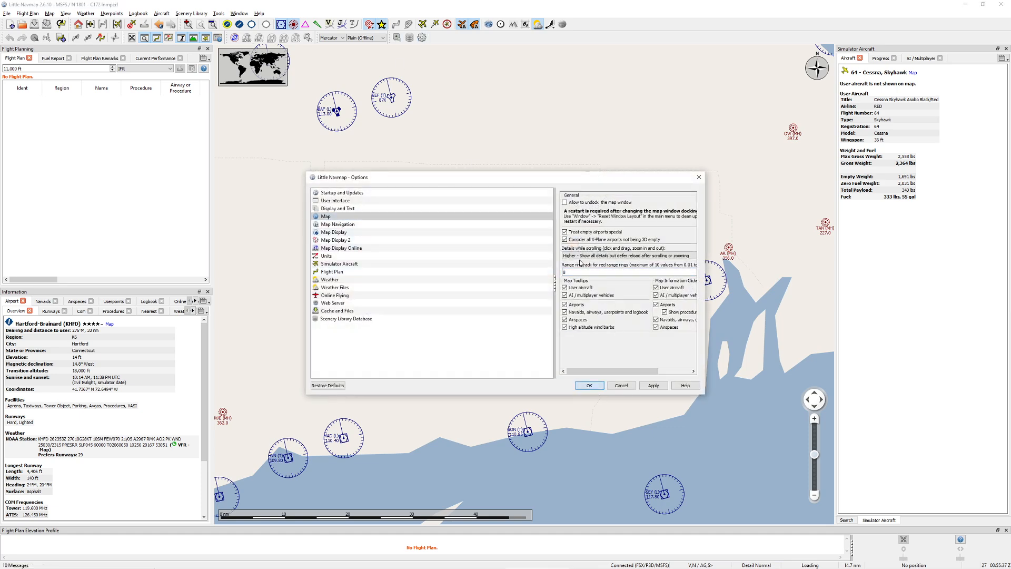
pyautogui.click(588, 386)
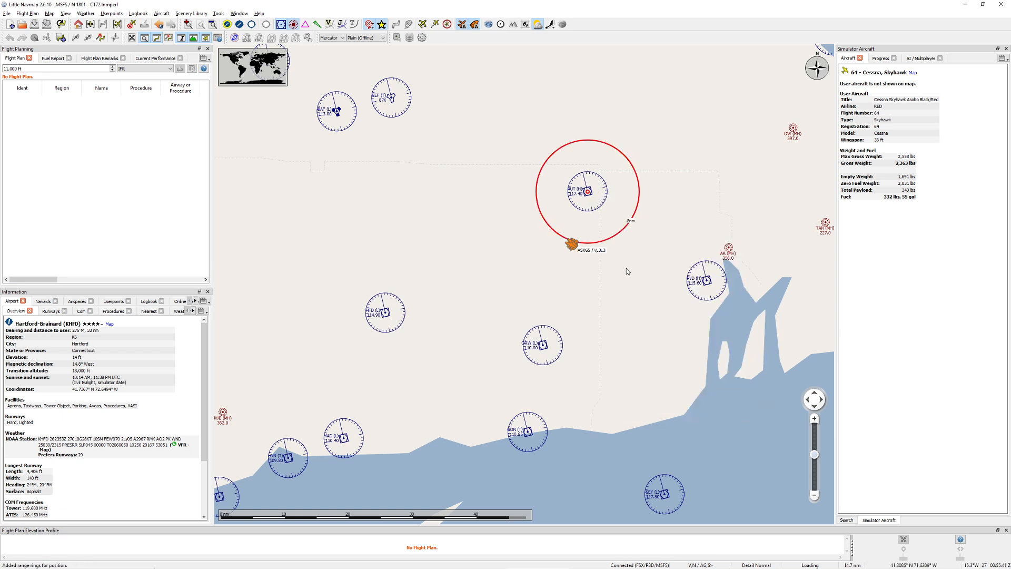
pyautogui.moveTo(552, 155)
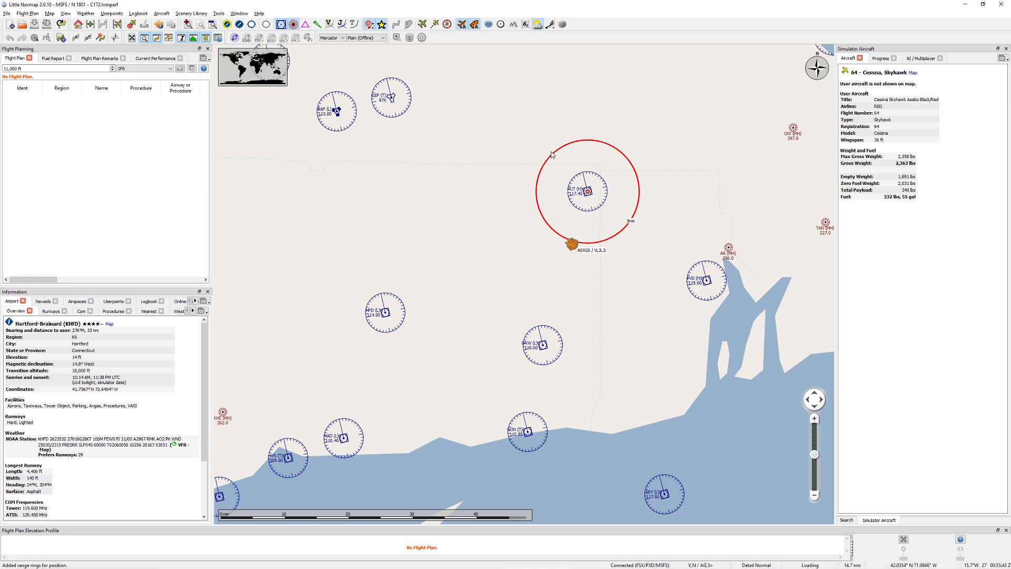
pyautogui.moveTo(565, 158)
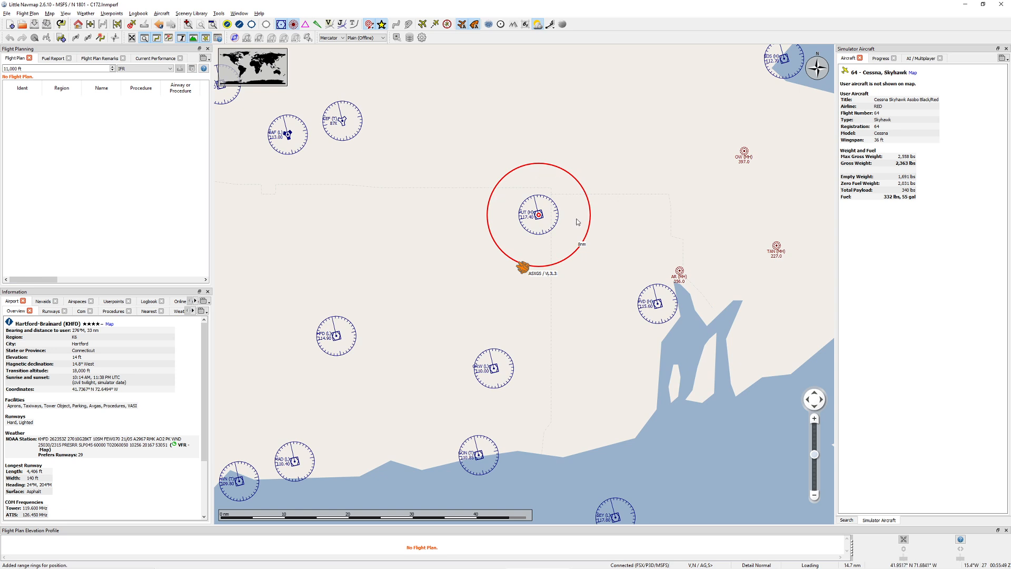
pyautogui.moveTo(486, 230)
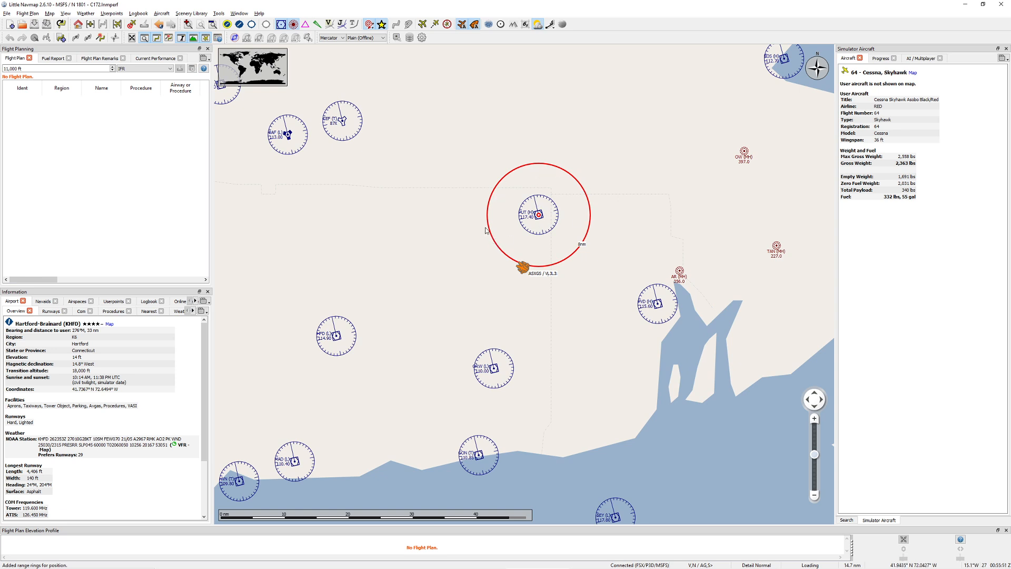
pyautogui.moveTo(508, 263)
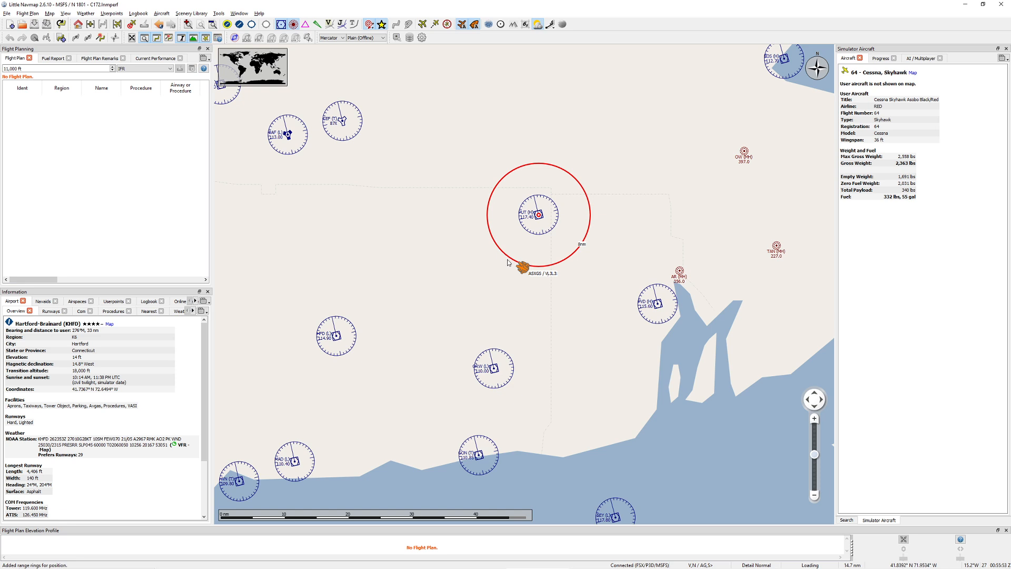
pyautogui.moveTo(579, 260)
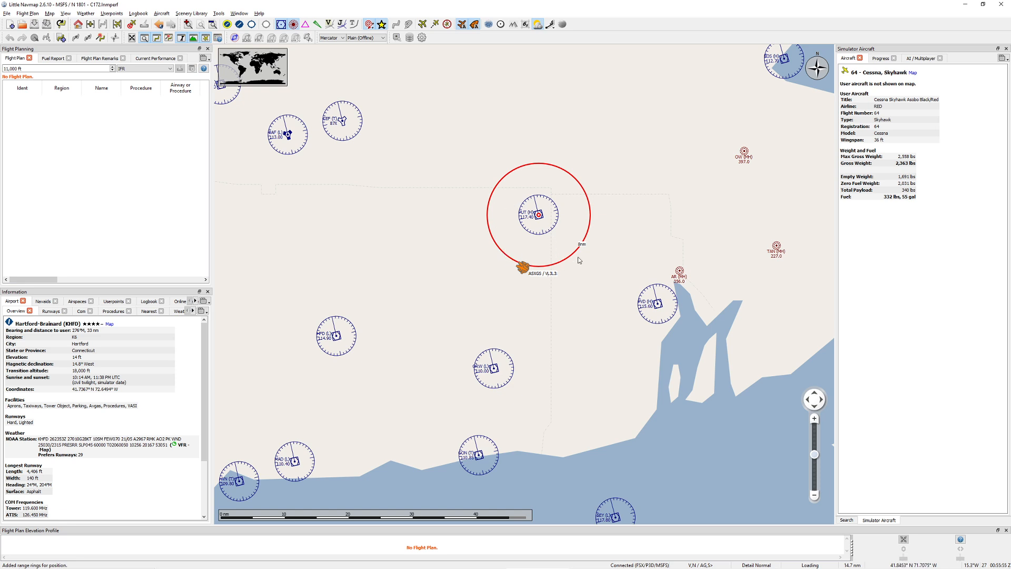
pyautogui.moveTo(450, 279)
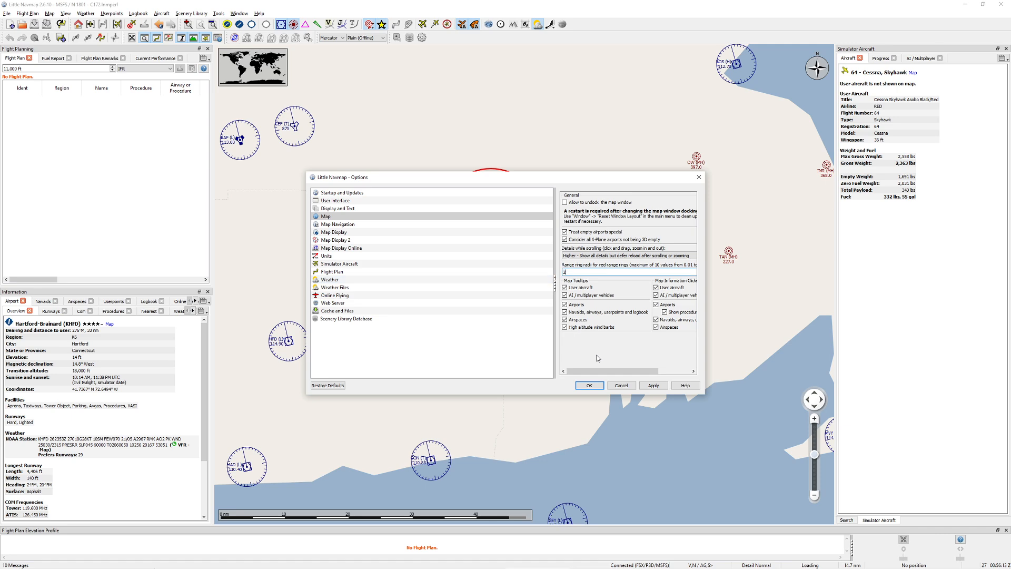
# Apply the larger ring distance and add a range ring around the Providence VOR (PVD).
pyautogui.click(588, 386)
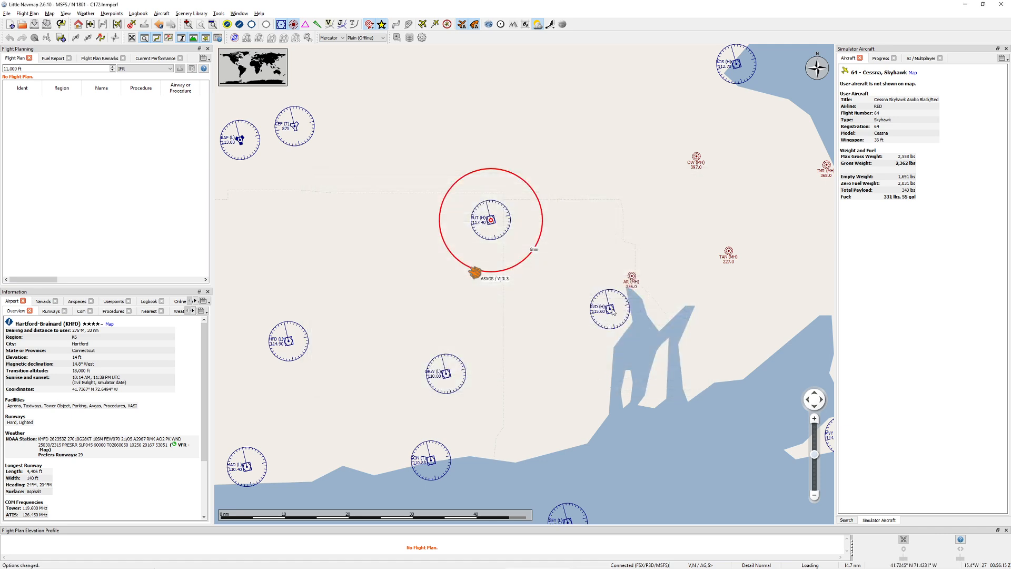
pyautogui.rightClick(610, 308)
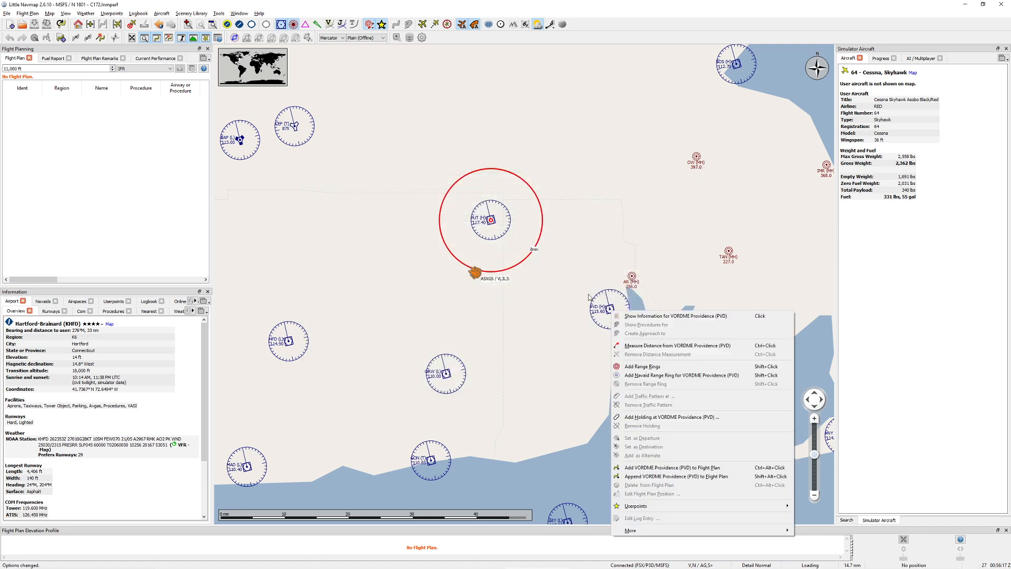
pyautogui.moveTo(641, 366)
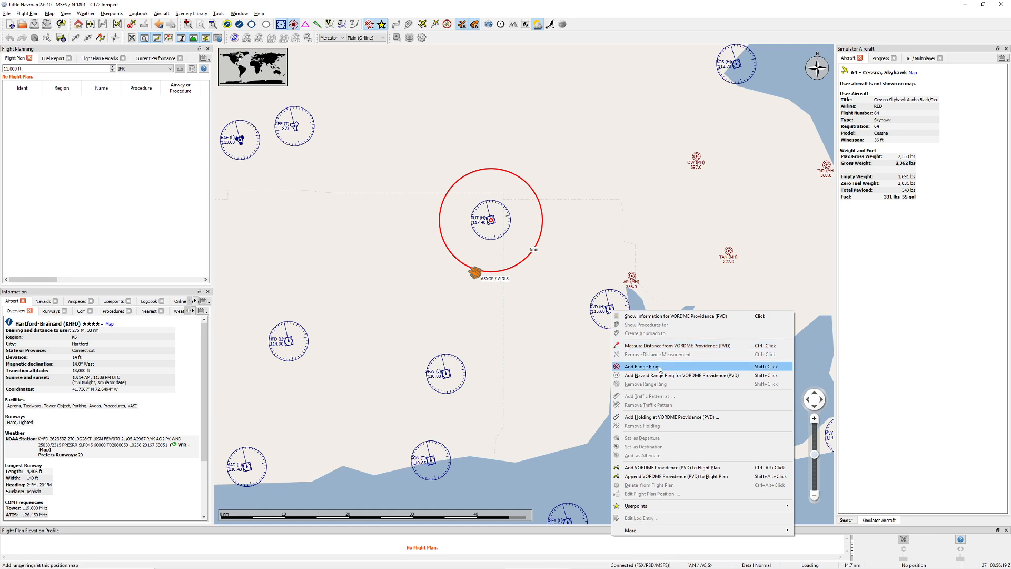
pyautogui.click(640, 367)
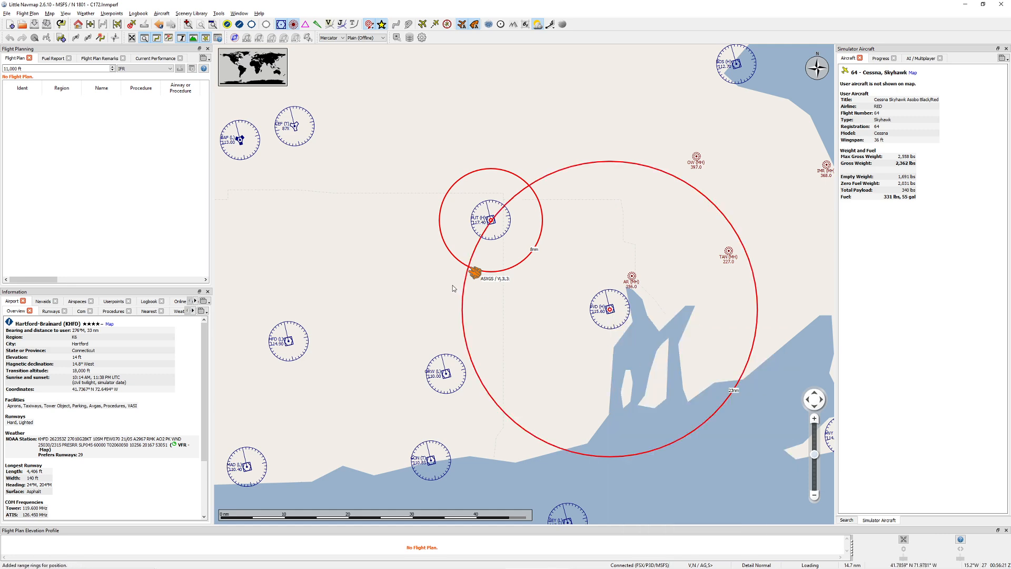
pyautogui.scroll(3)
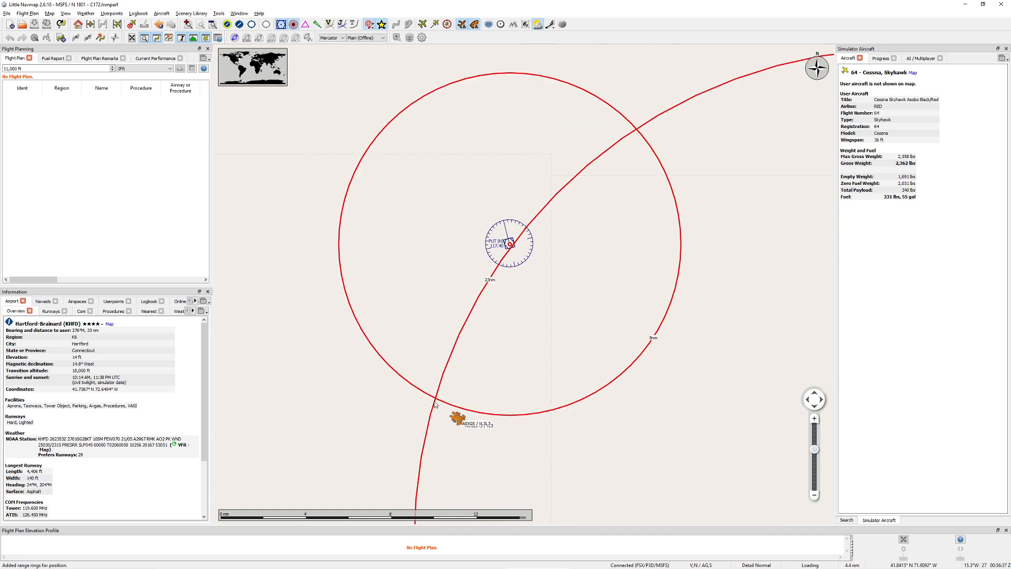
pyautogui.moveTo(568, 173)
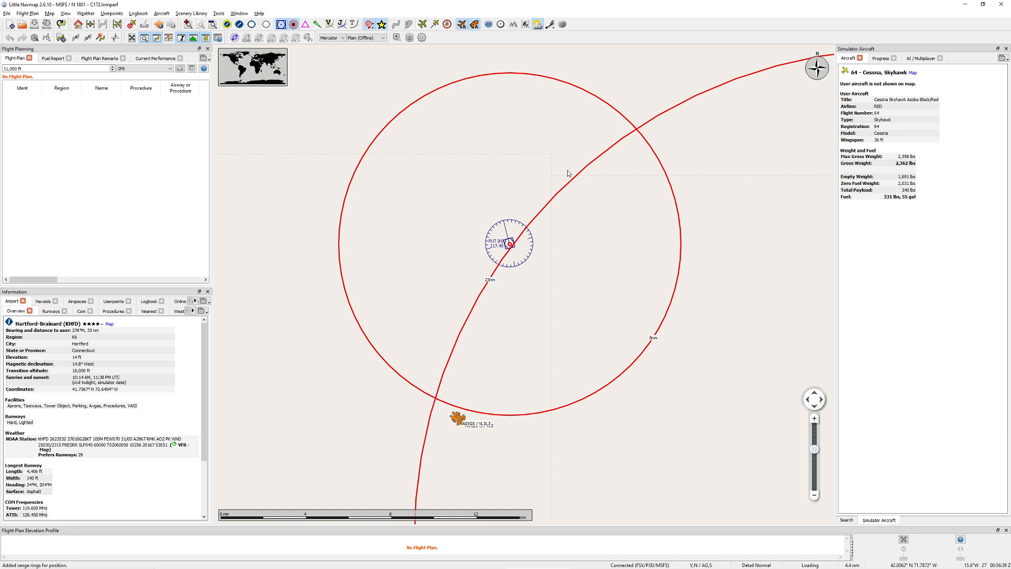
pyautogui.moveTo(580, 176)
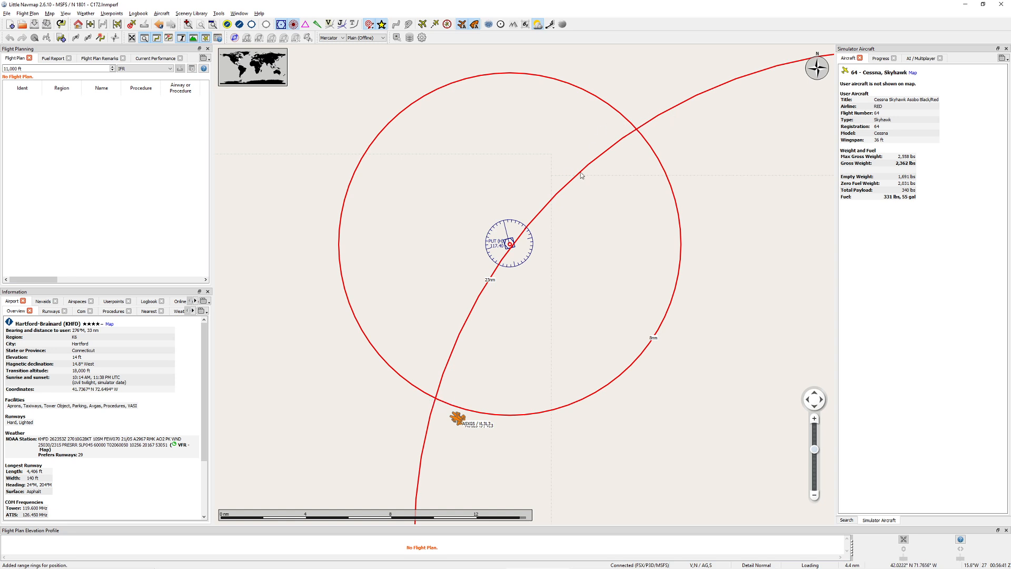
pyautogui.moveTo(642, 136)
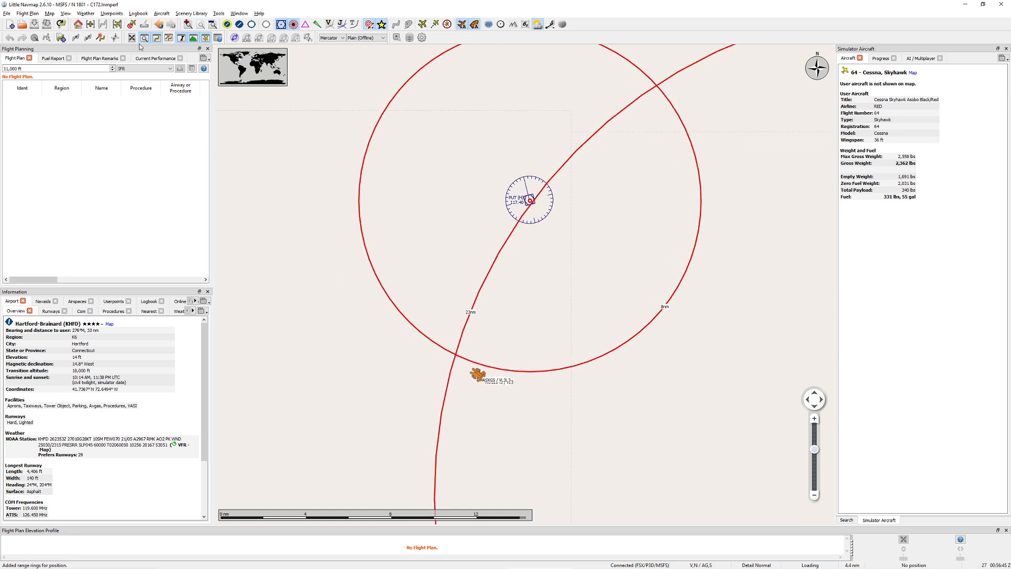
# Zoom the map into the intersection of the two range rings near the aircraft.
pyautogui.click(422, 24)
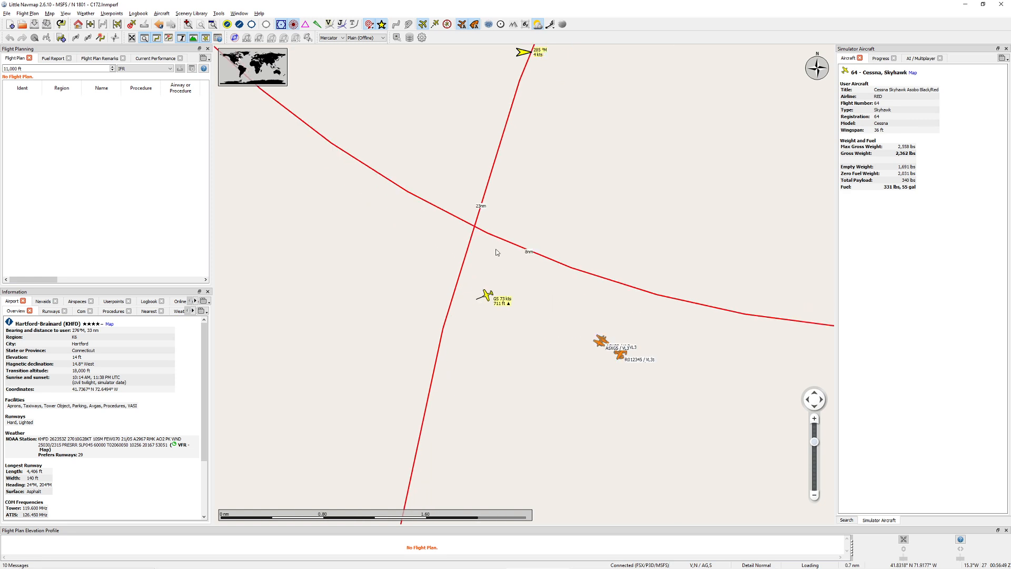
pyautogui.moveTo(489, 256)
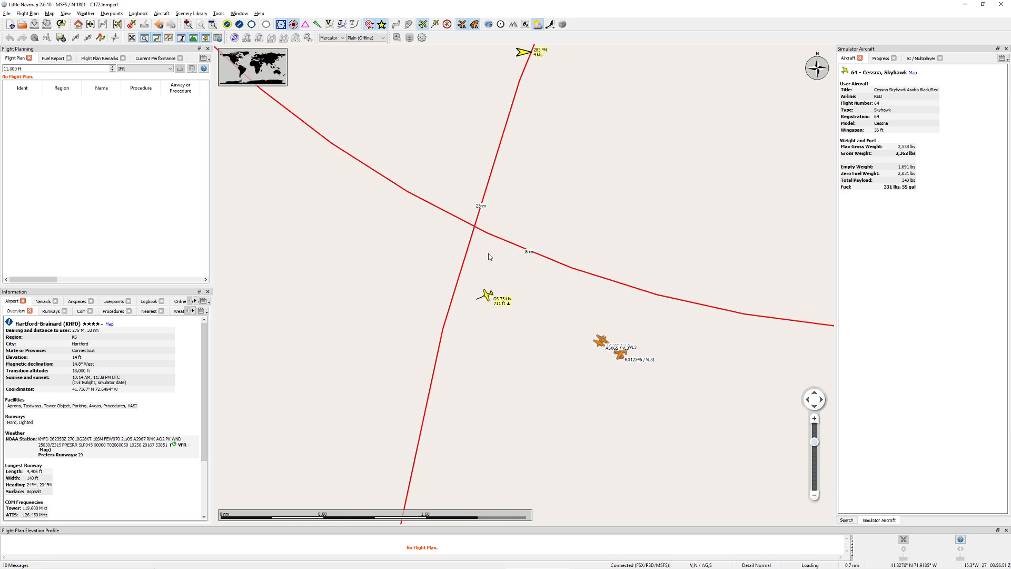
pyautogui.moveTo(458, 240)
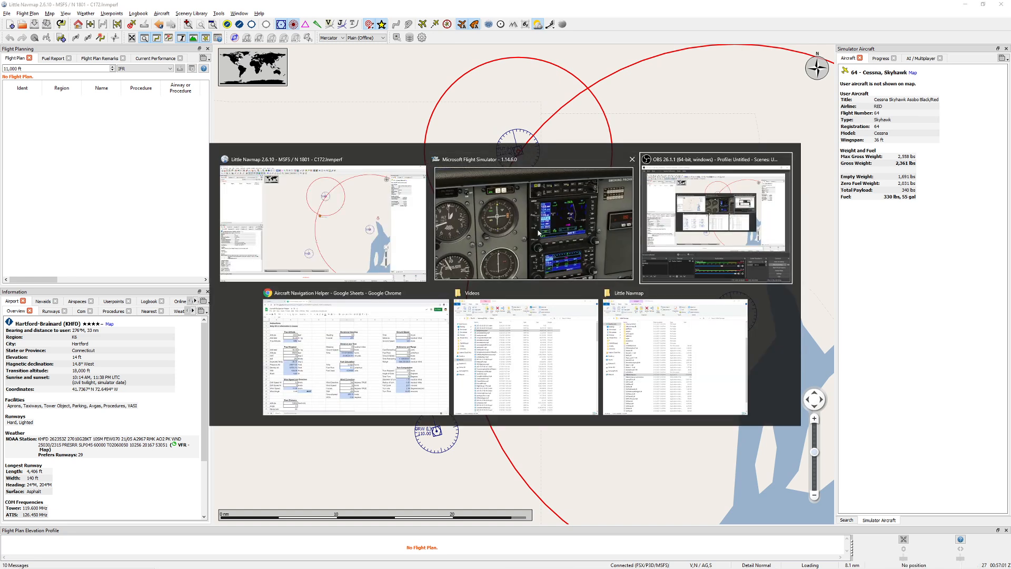
pyautogui.click(533, 223)
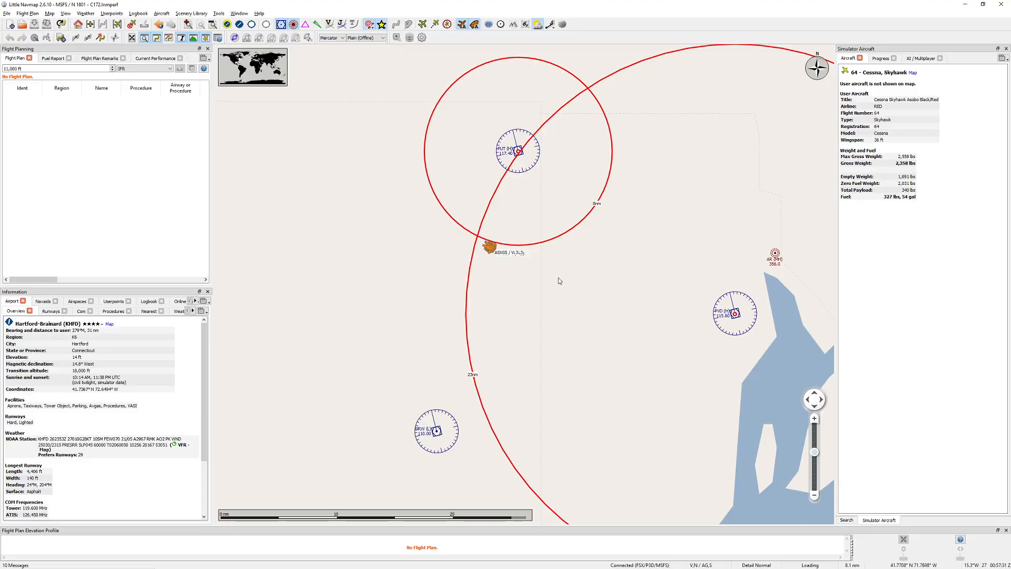
# Remove the old rings and add a 24 nm range ring around the Providence VORDME.
pyautogui.rightClick(734, 314)
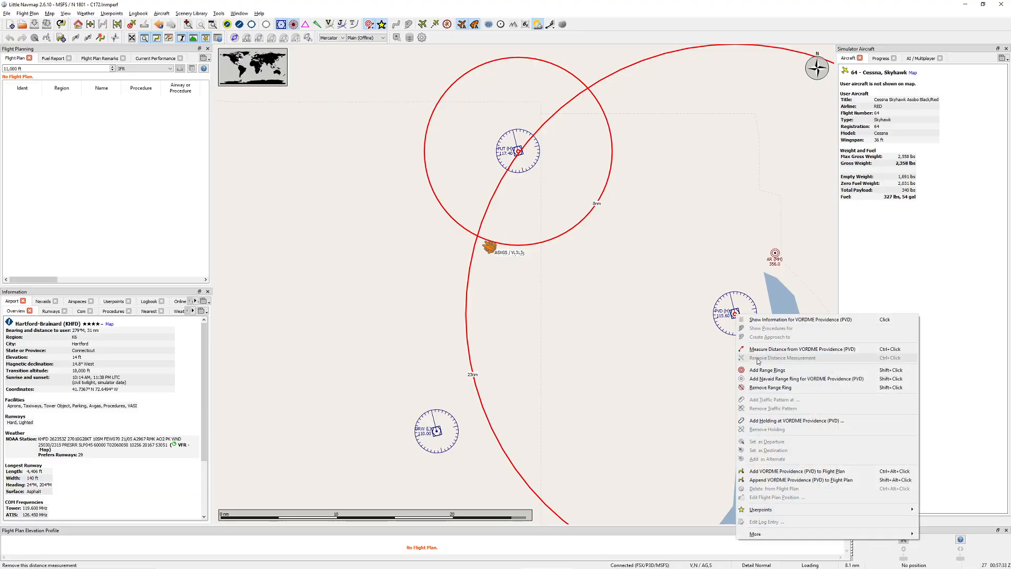
pyautogui.click(768, 387)
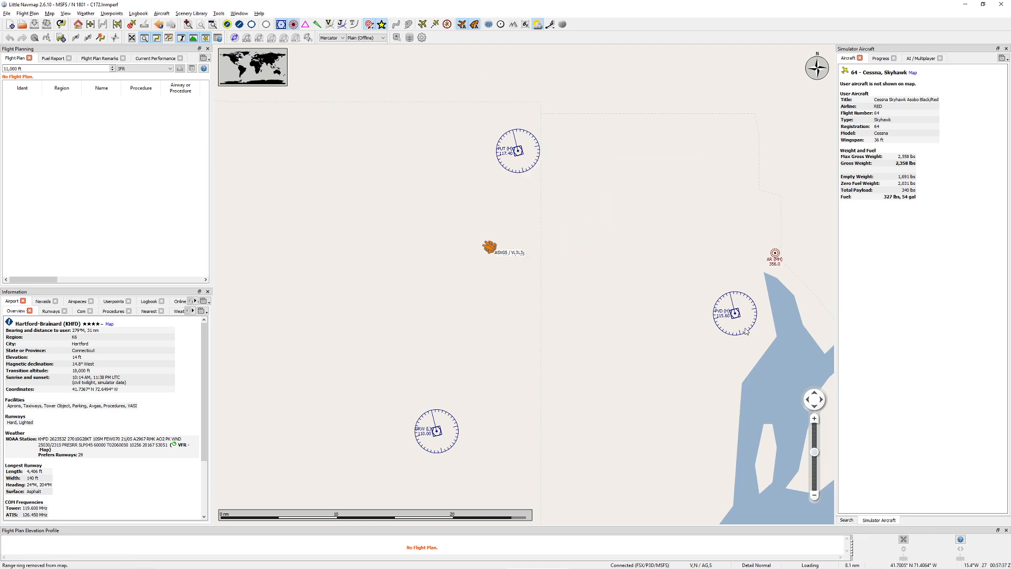
pyautogui.moveTo(734, 313)
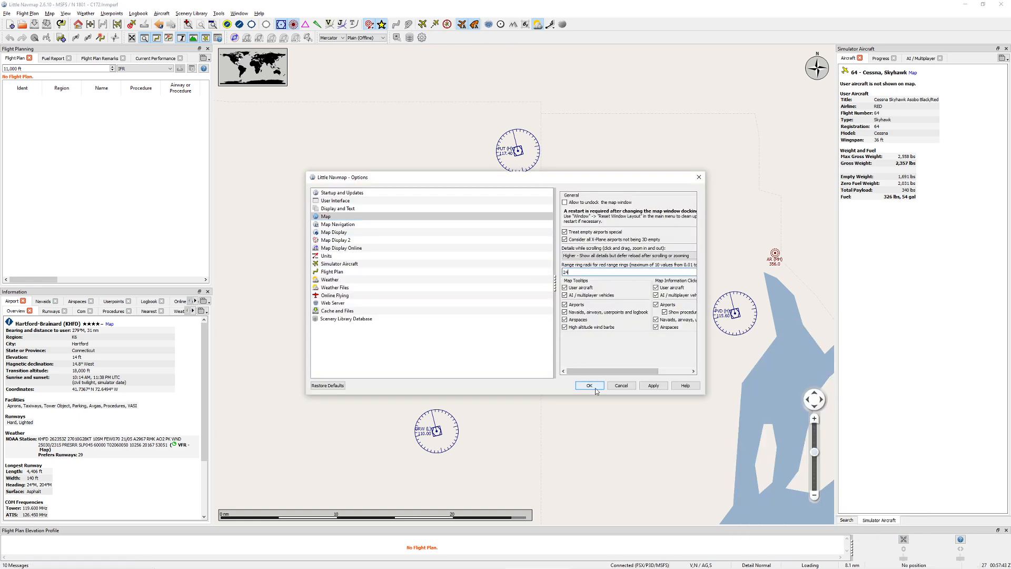
pyautogui.click(587, 385)
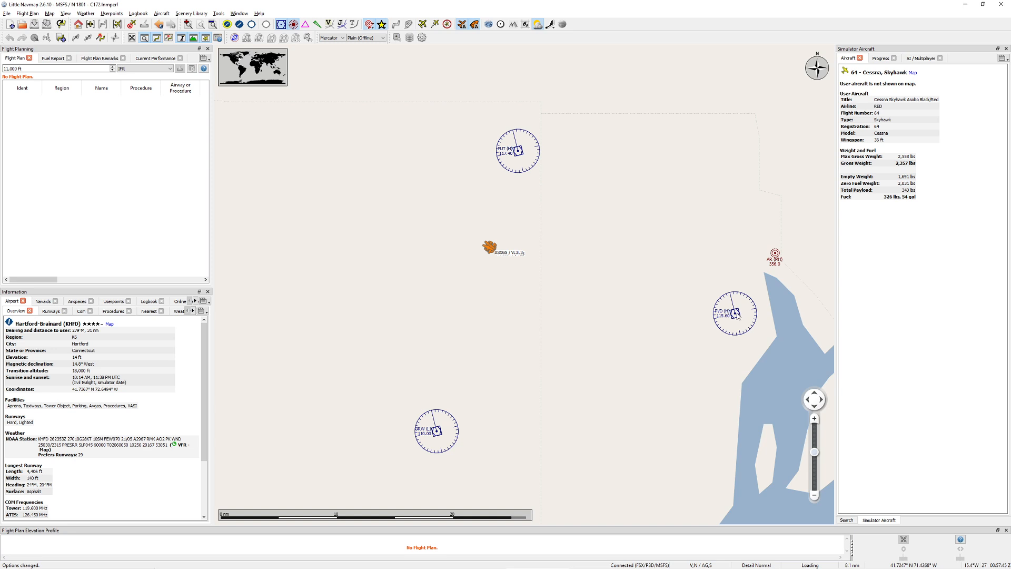
pyautogui.rightClick(735, 313)
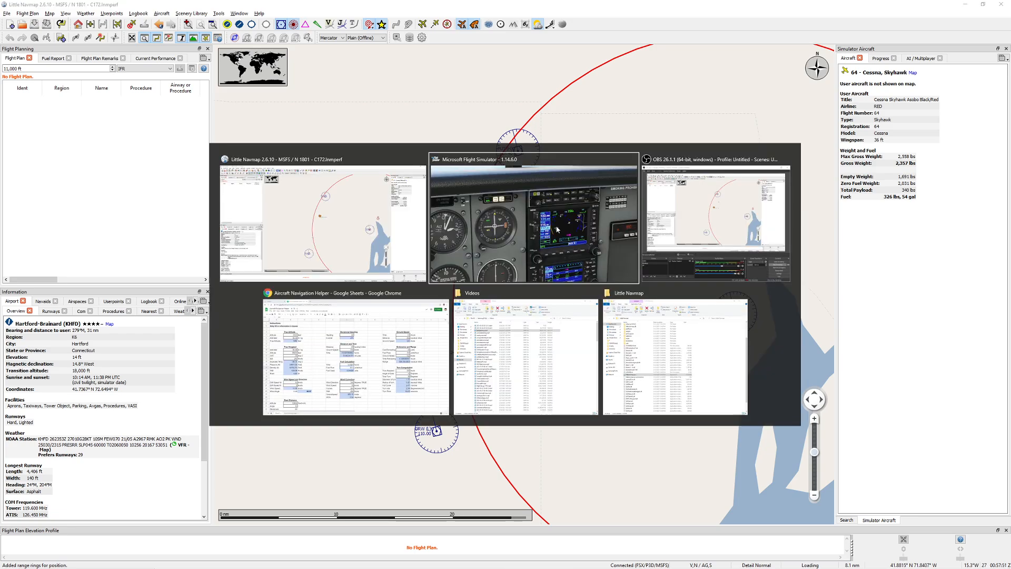
# Set the ring radius to 11 nm for the northern VOR's range ring.
pyautogui.click(533, 219)
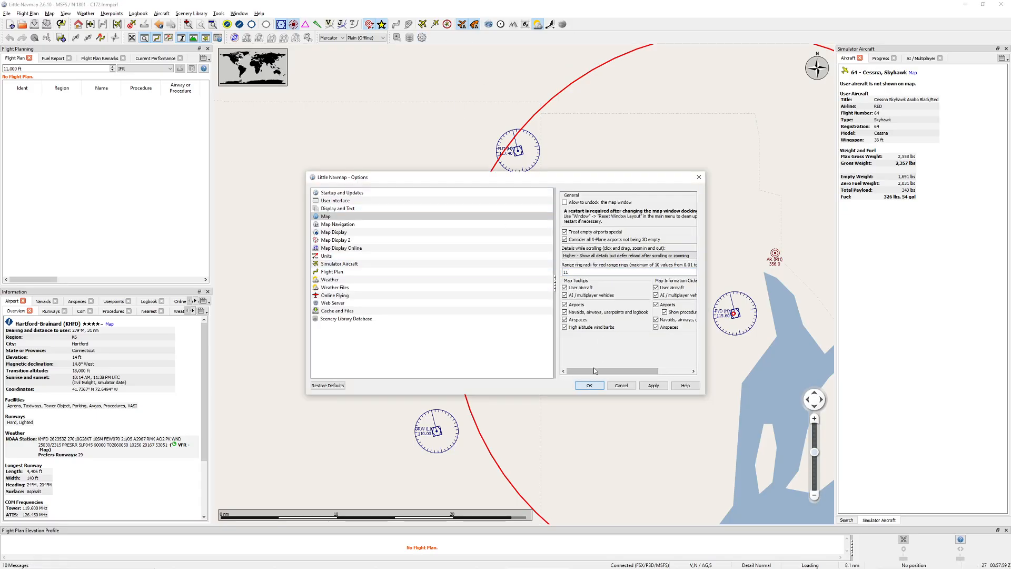
pyautogui.click(587, 386)
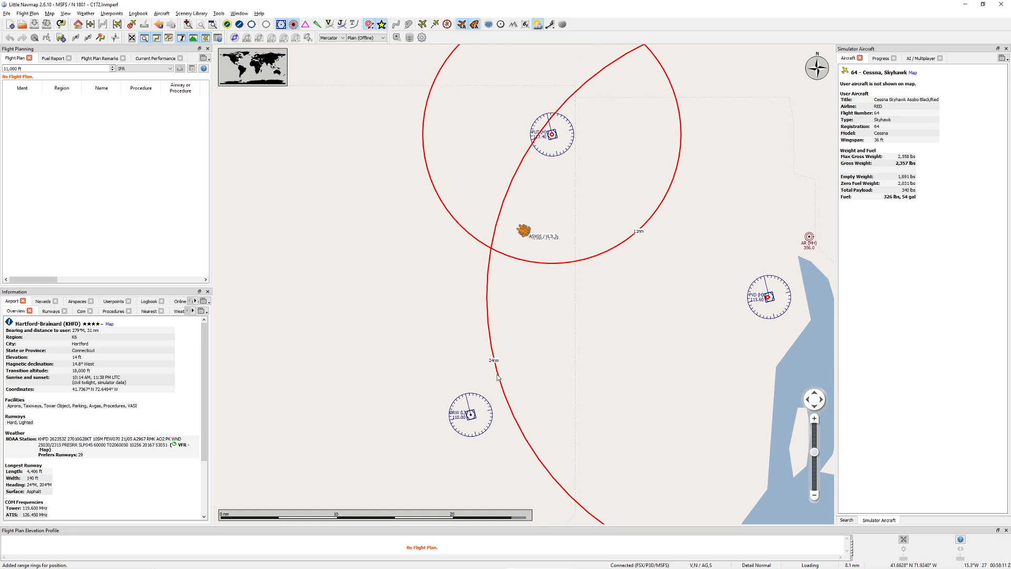
pyautogui.moveTo(449, 420)
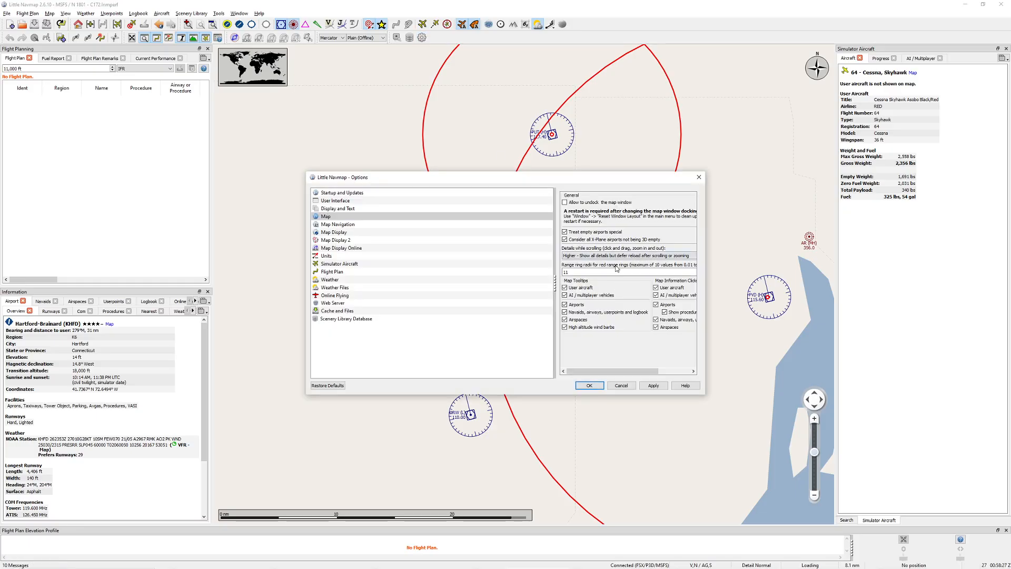
# Apply the new radius and add a range ring around the Norwich VORDME.
pyautogui.click(587, 385)
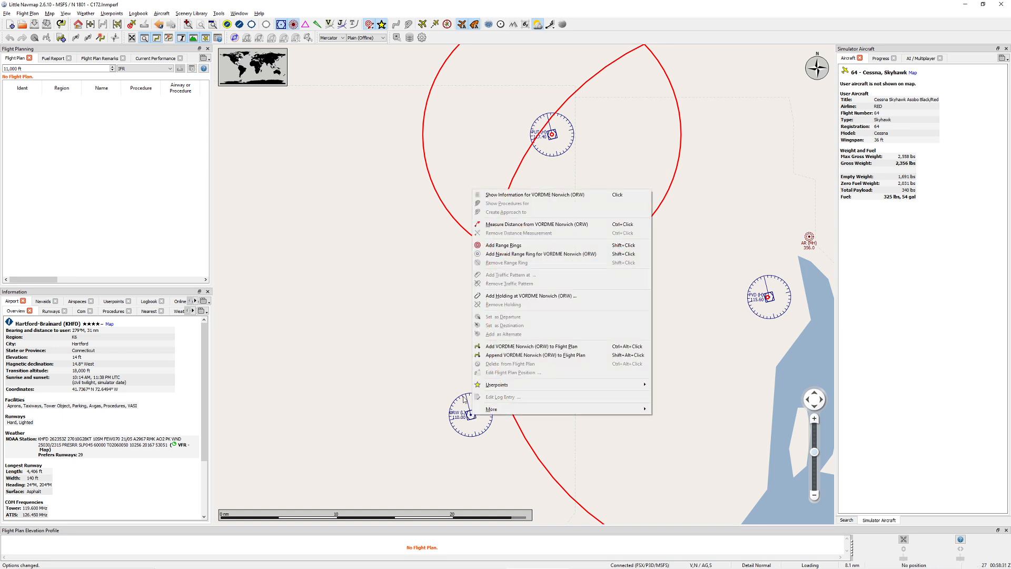
pyautogui.click(504, 245)
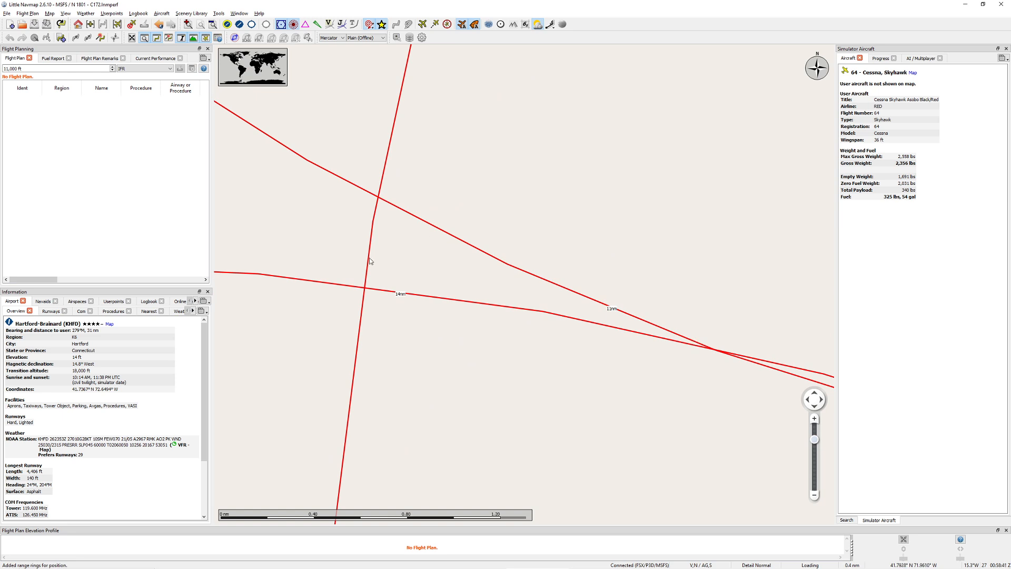
pyautogui.moveTo(346, 284)
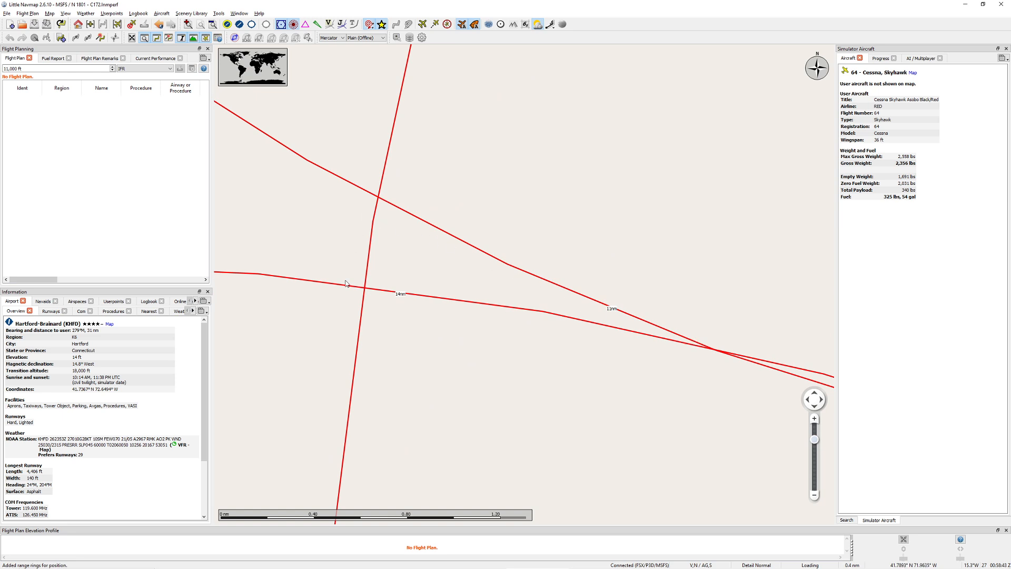
pyautogui.moveTo(412, 279)
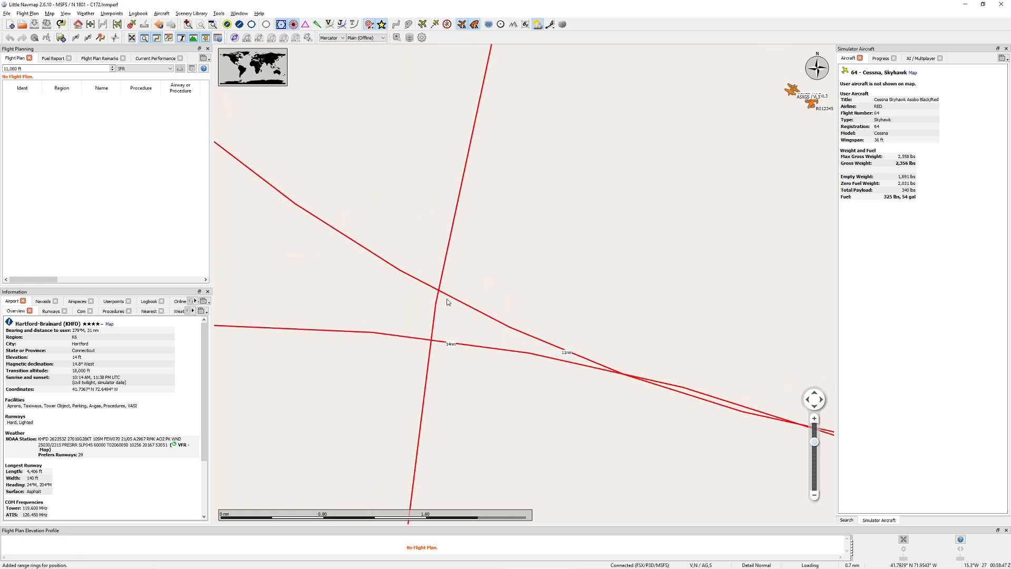
pyautogui.moveTo(564, 359)
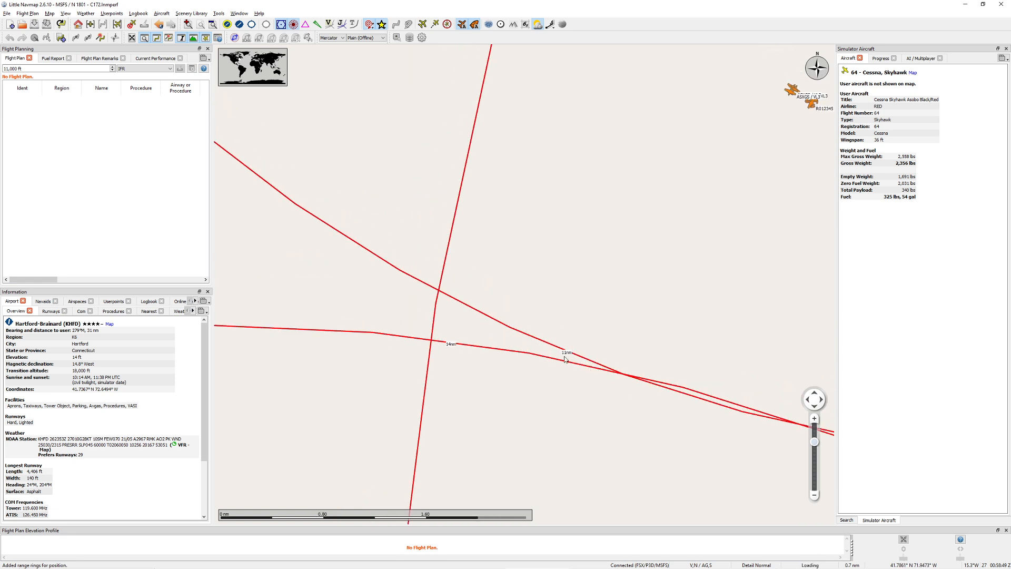
pyautogui.moveTo(317, 243)
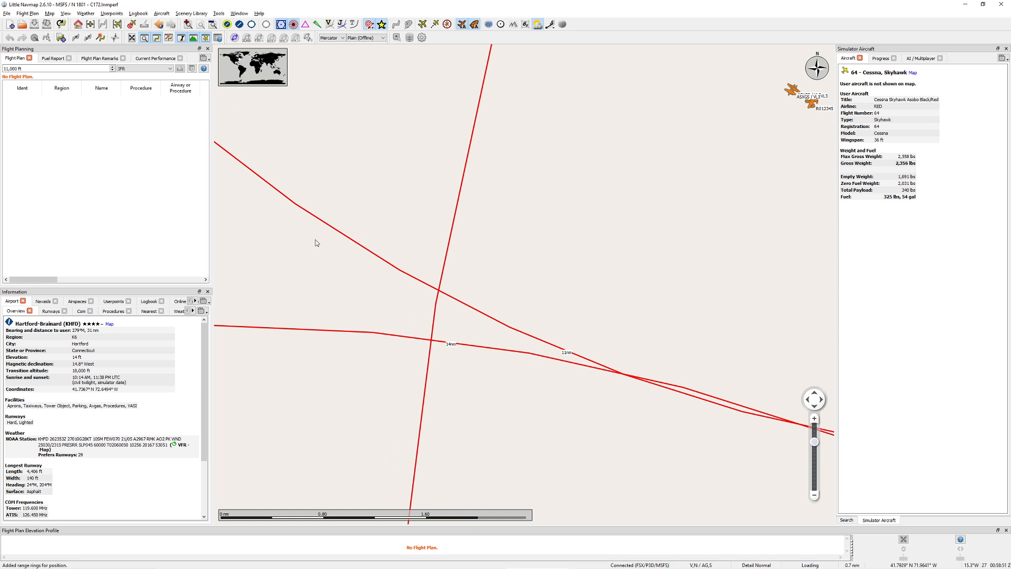
pyautogui.moveTo(485, 334)
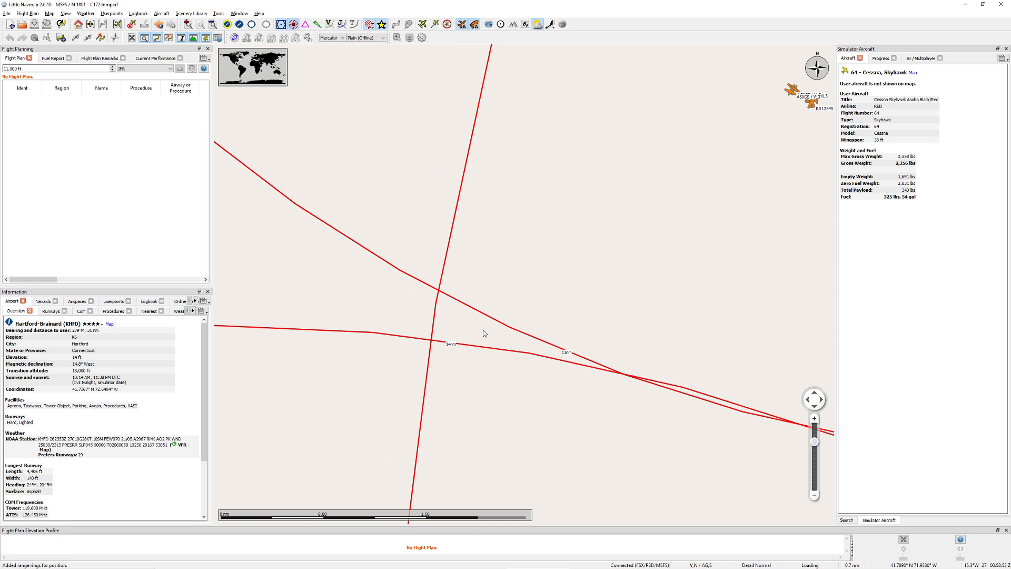
# Add a temporary userpoint at the point where the three rings cross.
pyautogui.rightClick(484, 334)
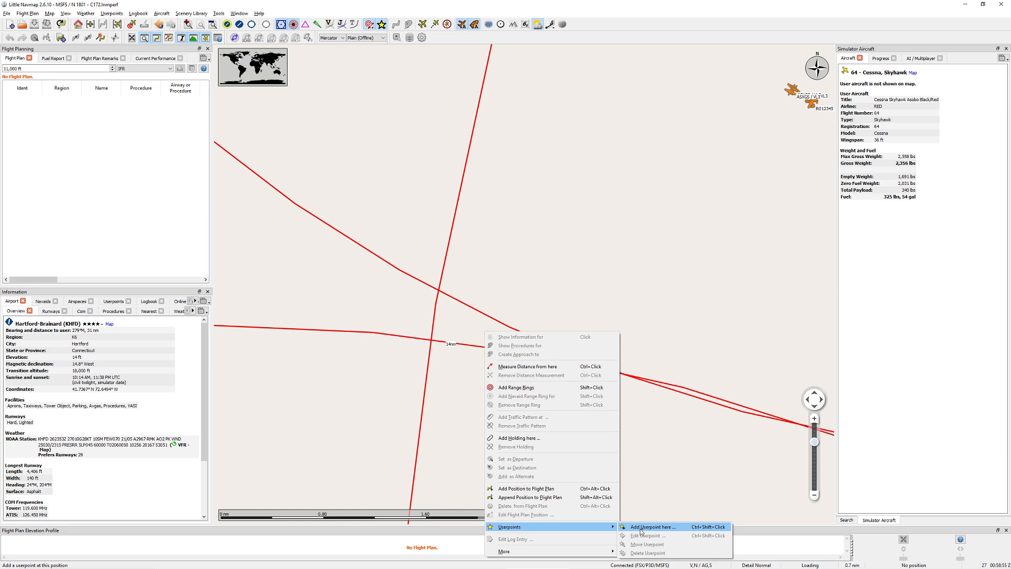
pyautogui.click(652, 526)
pyautogui.write('Fix 2')
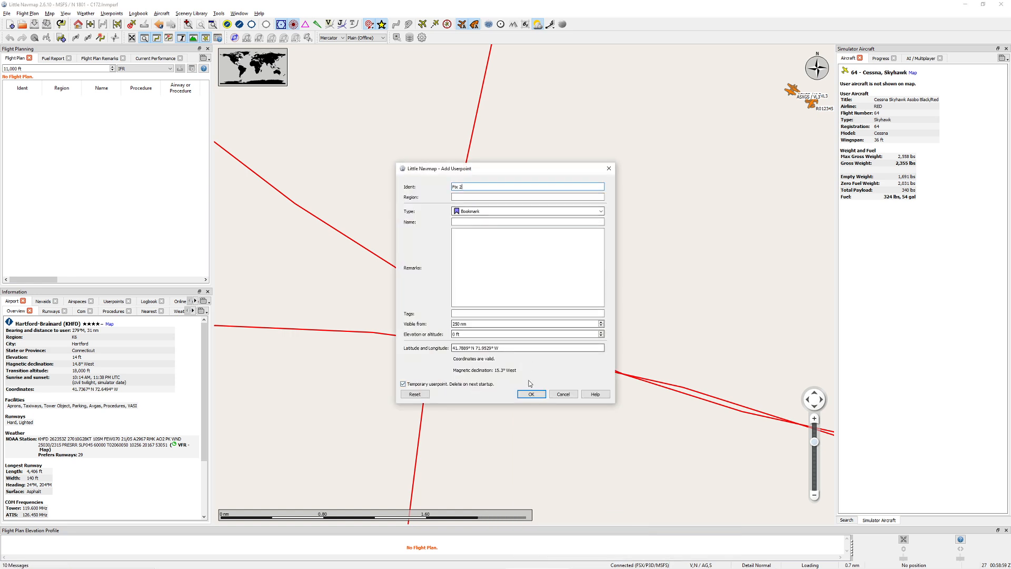
pyautogui.click(530, 394)
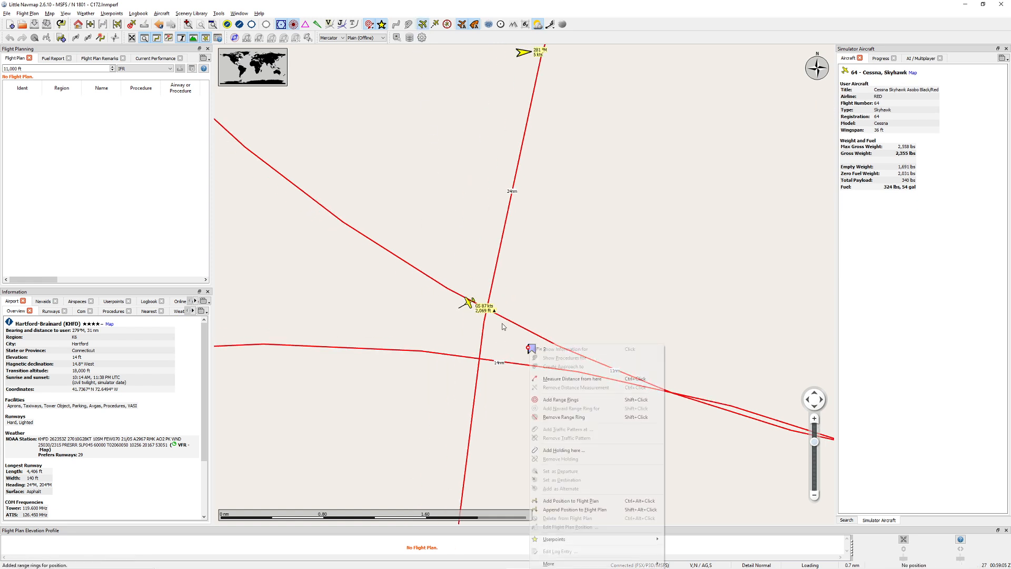
# Dismiss the context menu and zoom out until all three range rings are visible.
pyautogui.click(563, 417)
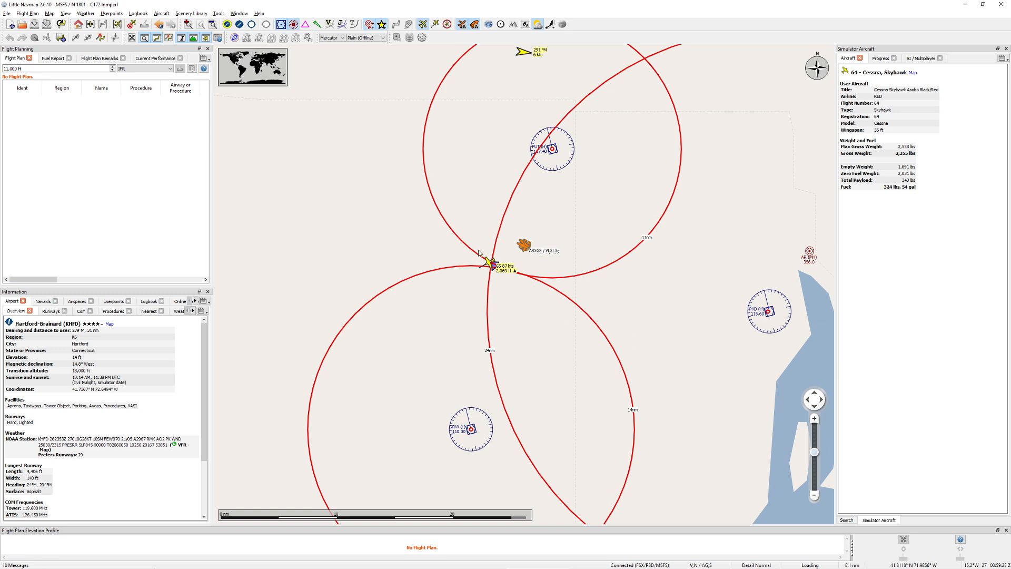
pyautogui.moveTo(539, 312)
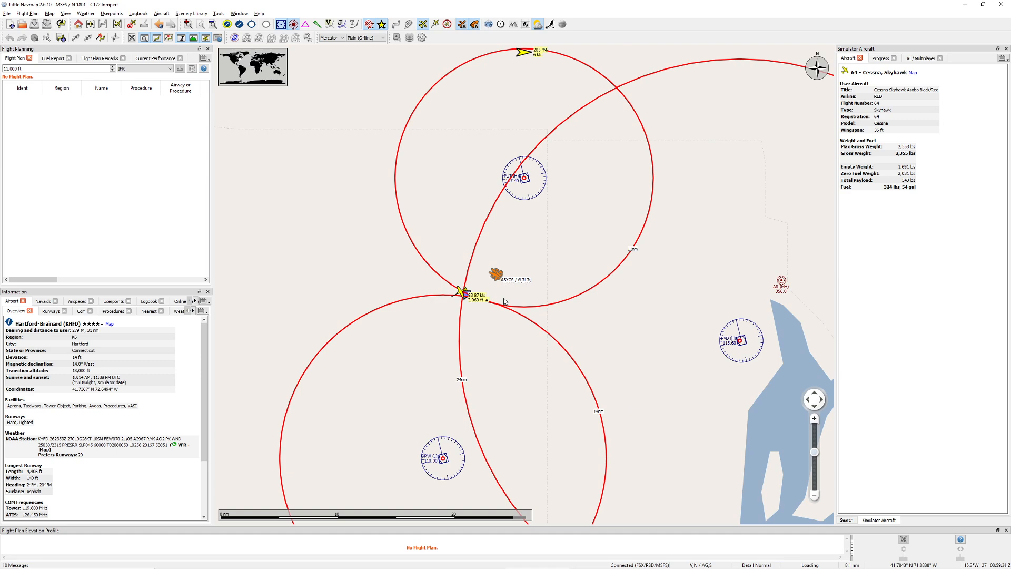
pyautogui.moveTo(584, 308)
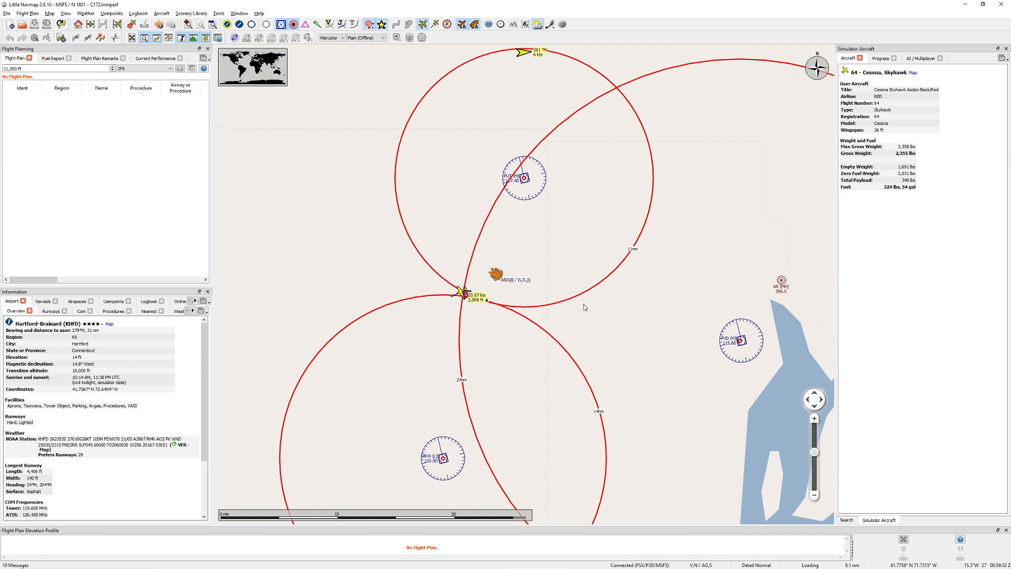
pyautogui.scroll(-3)
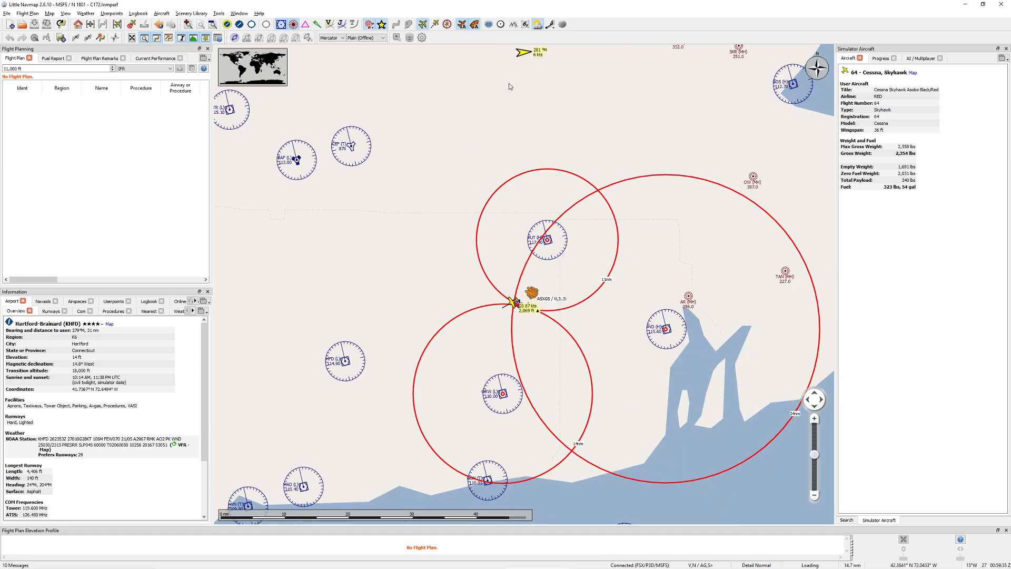
pyautogui.moveTo(403, 482)
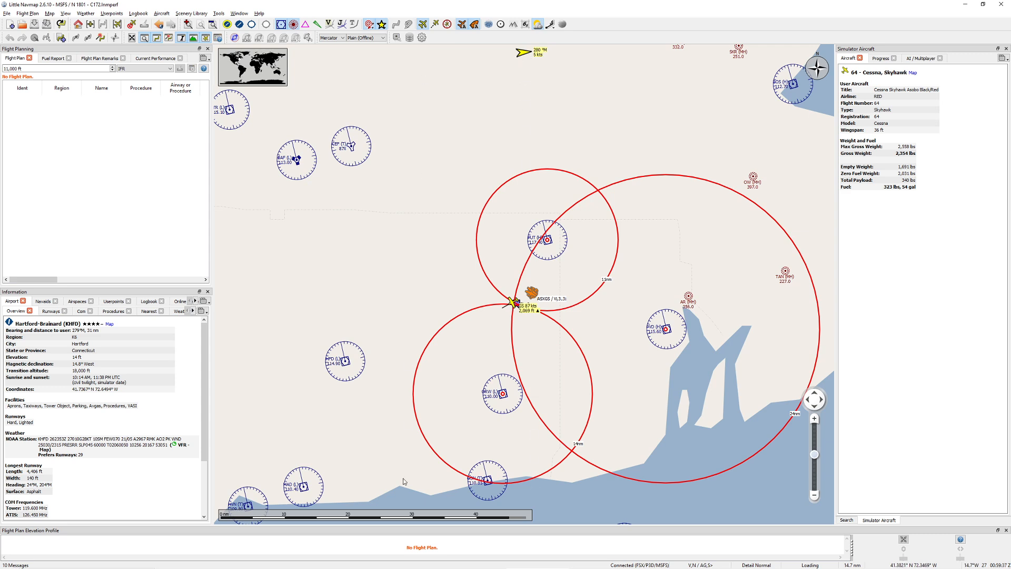
pyautogui.moveTo(690, 331)
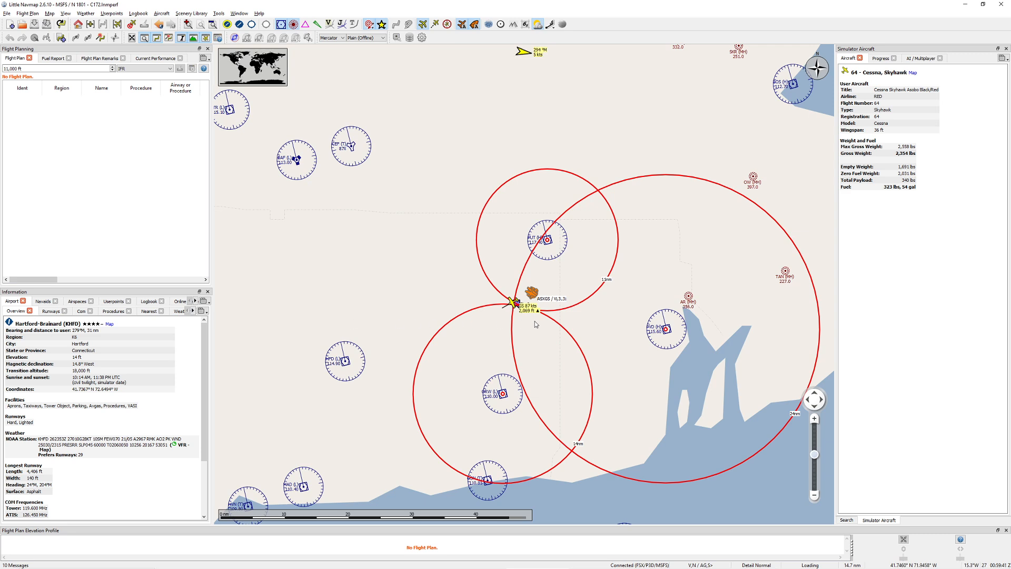
pyautogui.moveTo(567, 326)
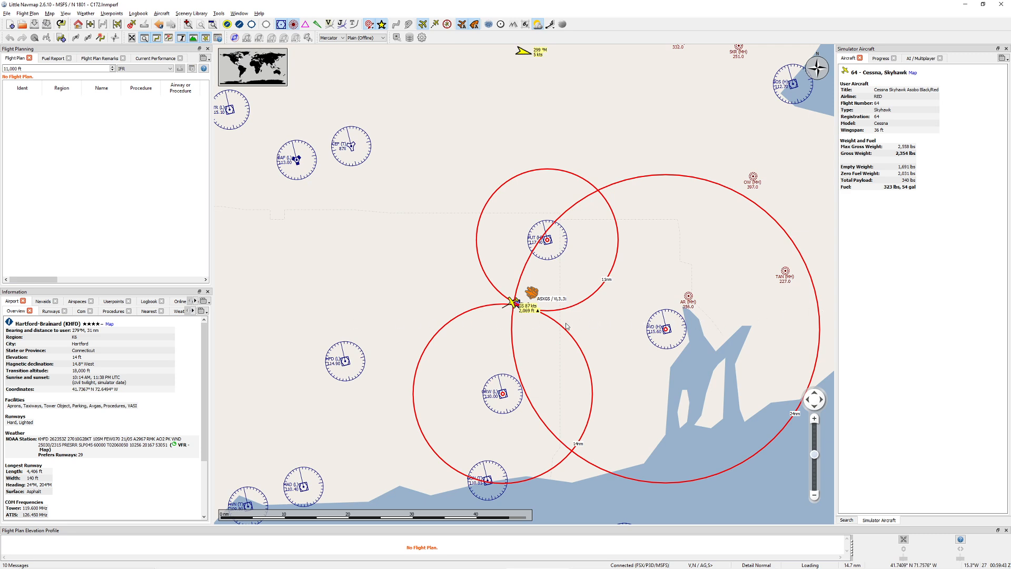
pyautogui.moveTo(357, 321)
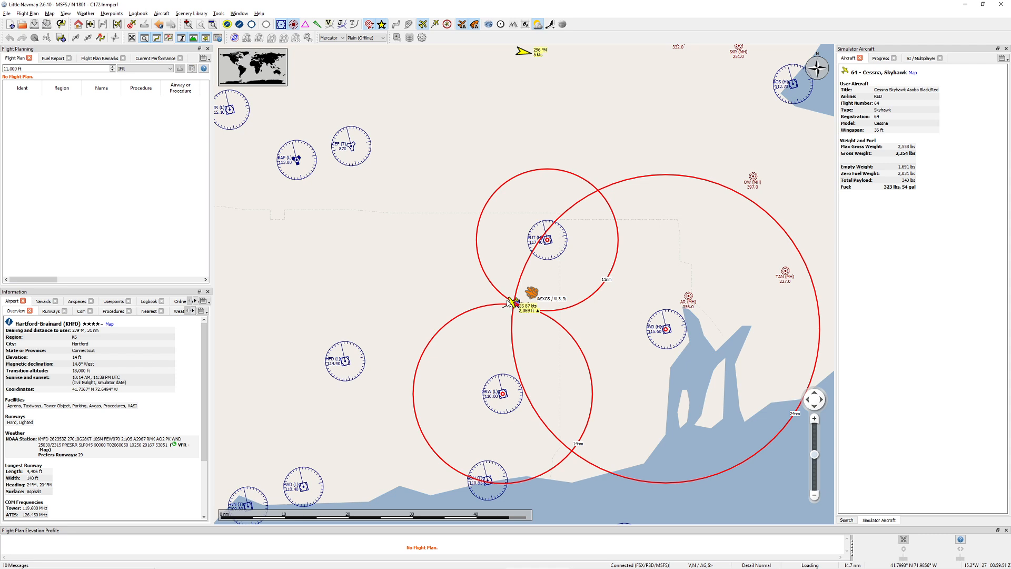
pyautogui.moveTo(649, 341)
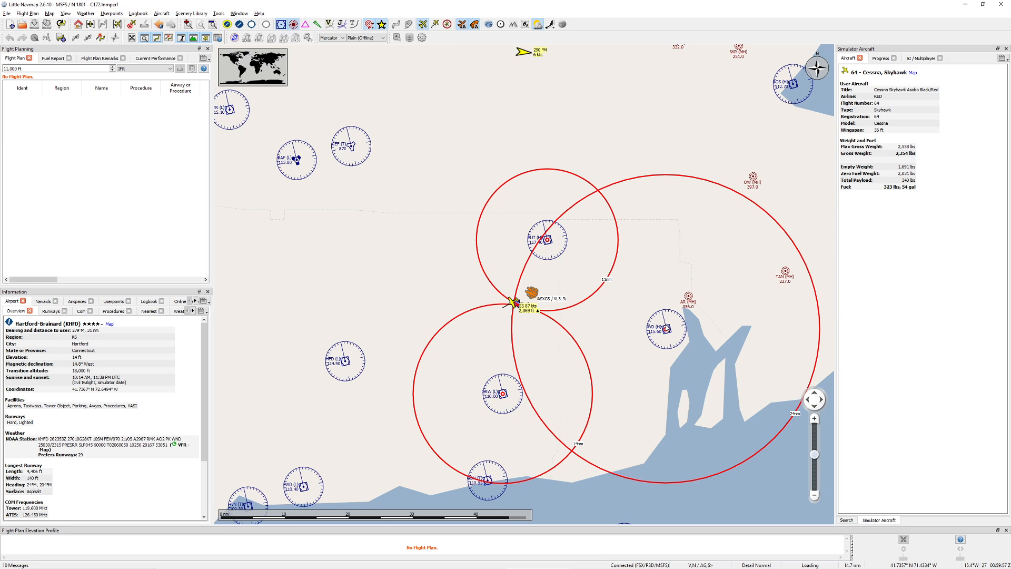
pyautogui.moveTo(561, 361)
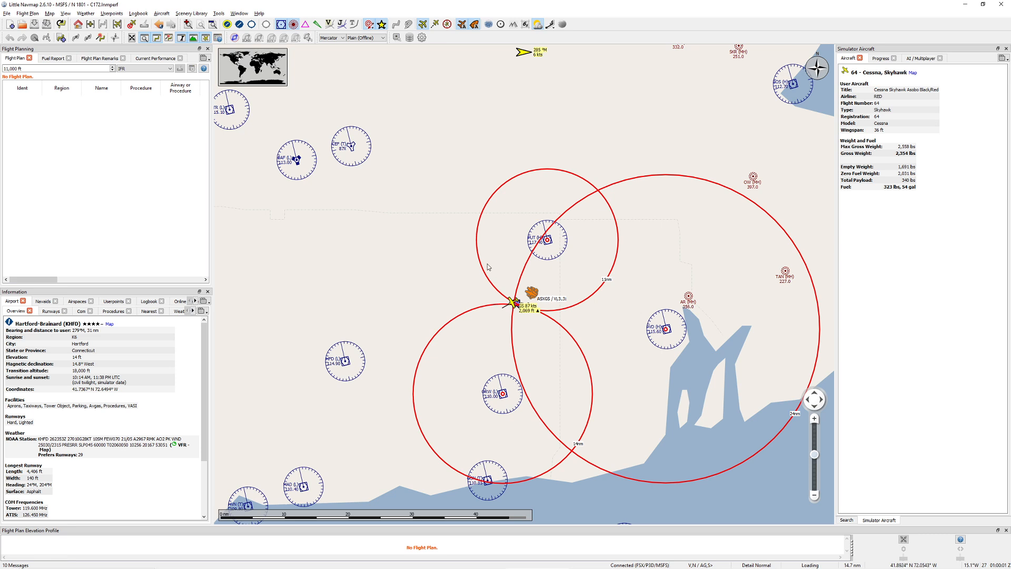
pyautogui.moveTo(526, 354)
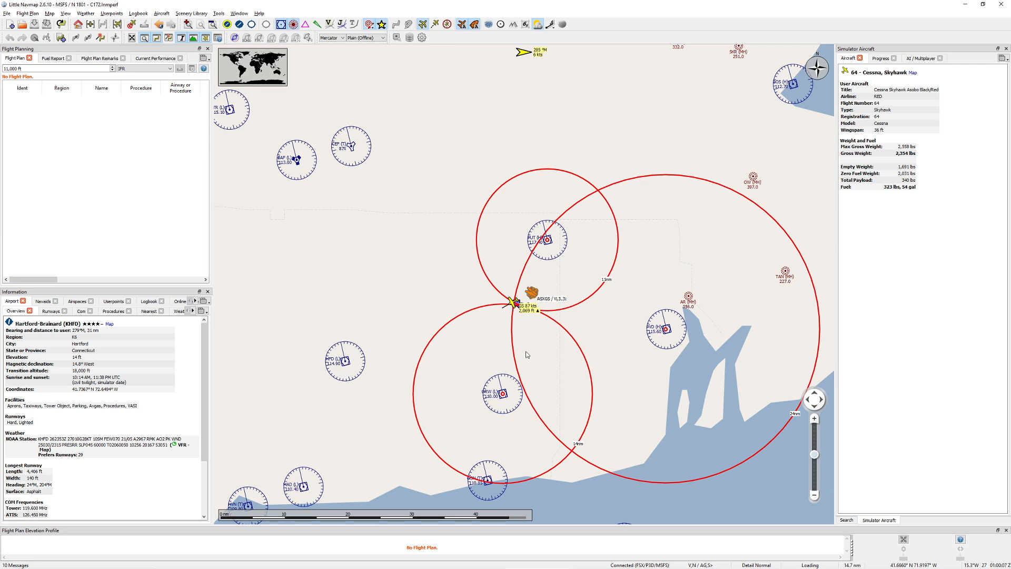
pyautogui.moveTo(566, 323)
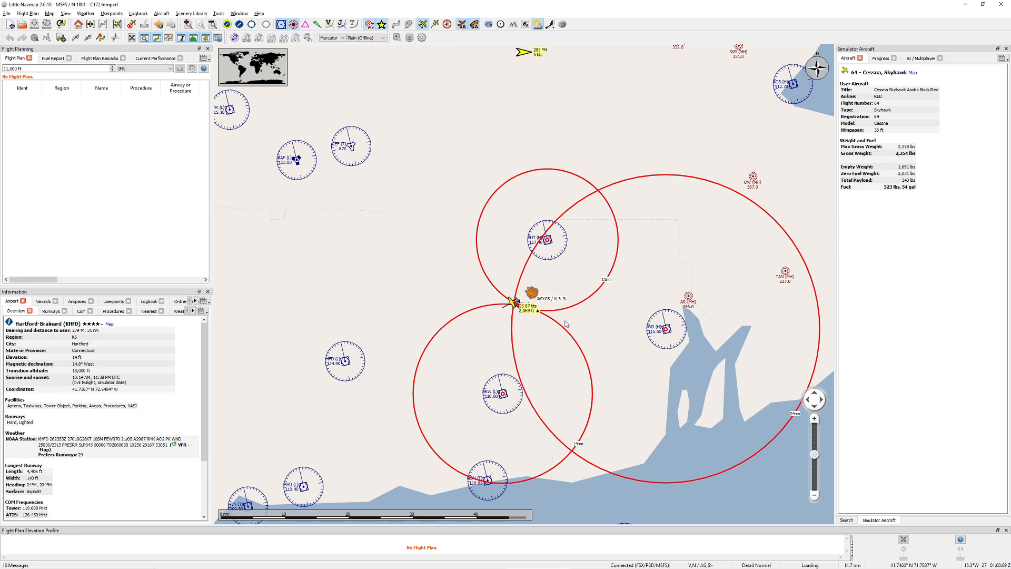
pyautogui.moveTo(498, 314)
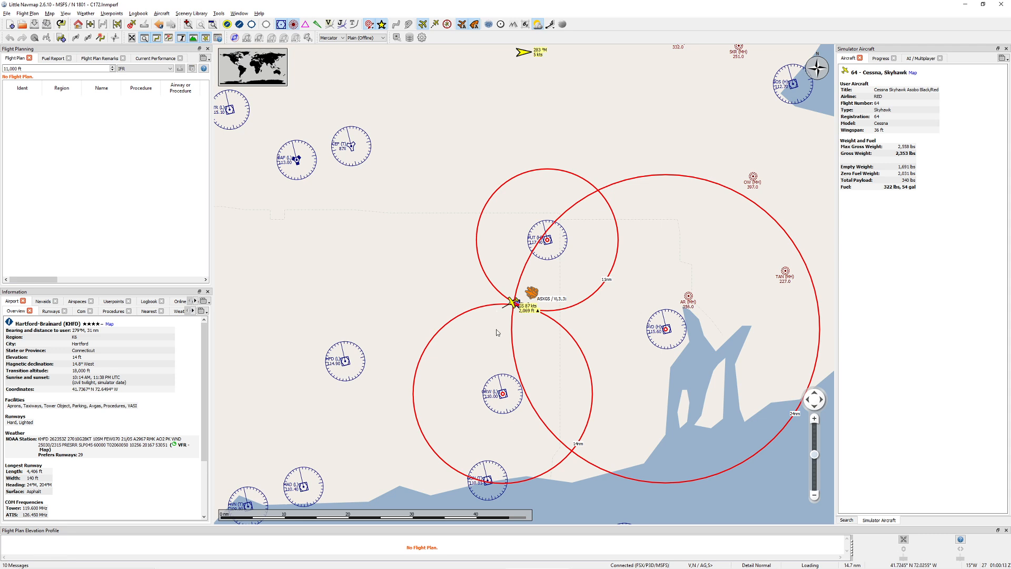
pyautogui.moveTo(507, 308)
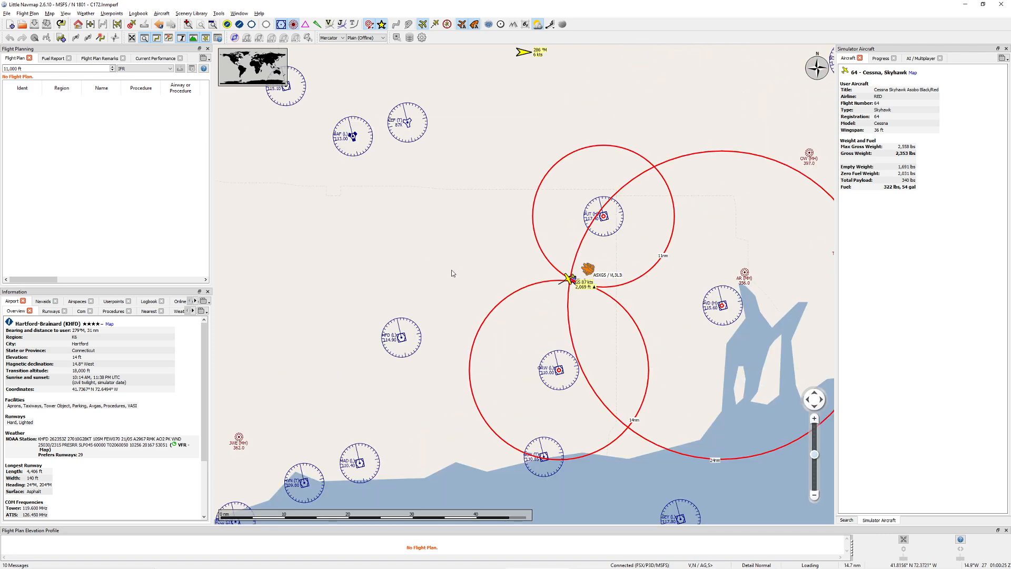
pyautogui.moveTo(413, 286)
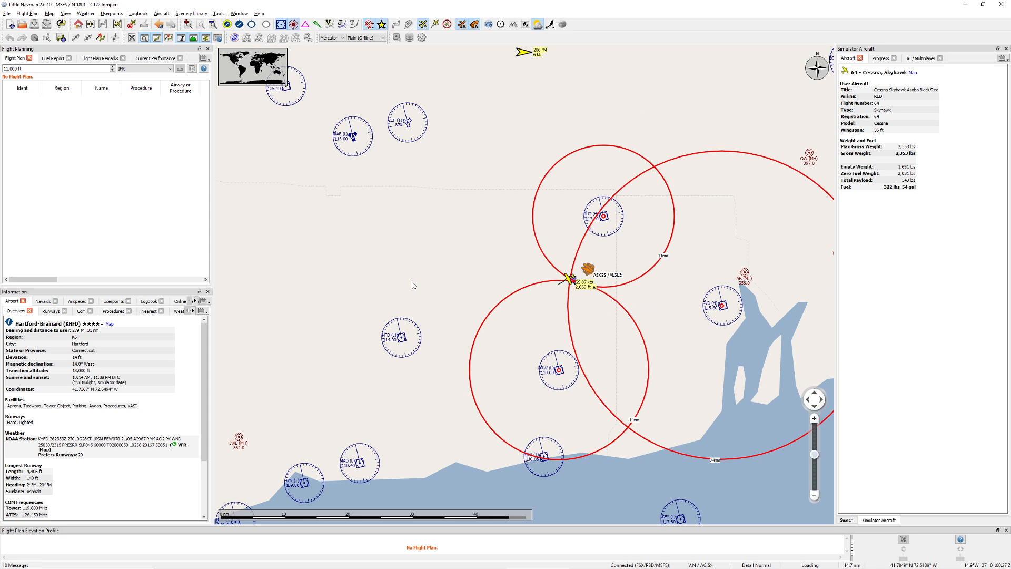
pyautogui.moveTo(504, 267)
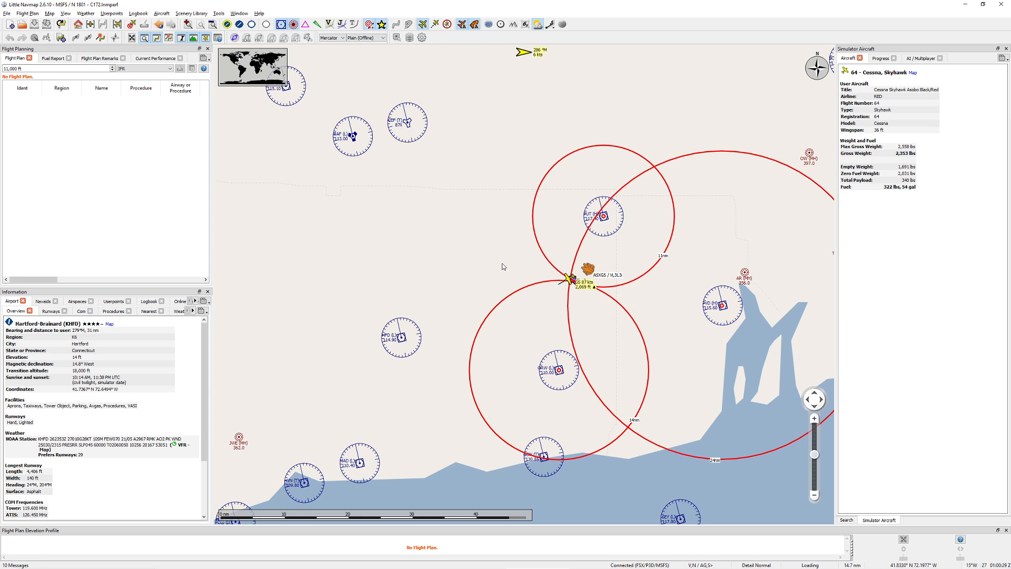
pyautogui.moveTo(493, 317)
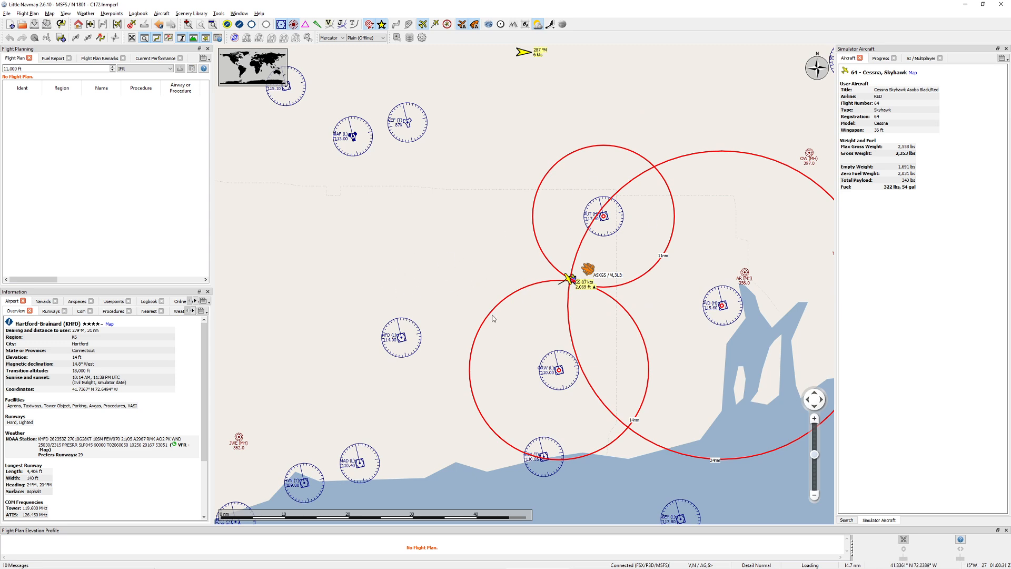
pyautogui.moveTo(481, 272)
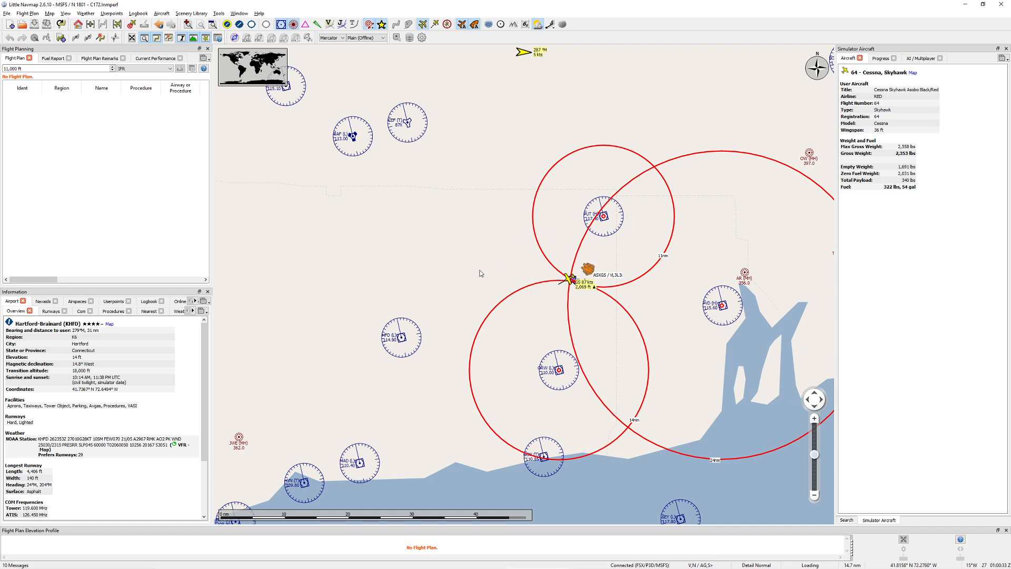
pyautogui.moveTo(454, 300)
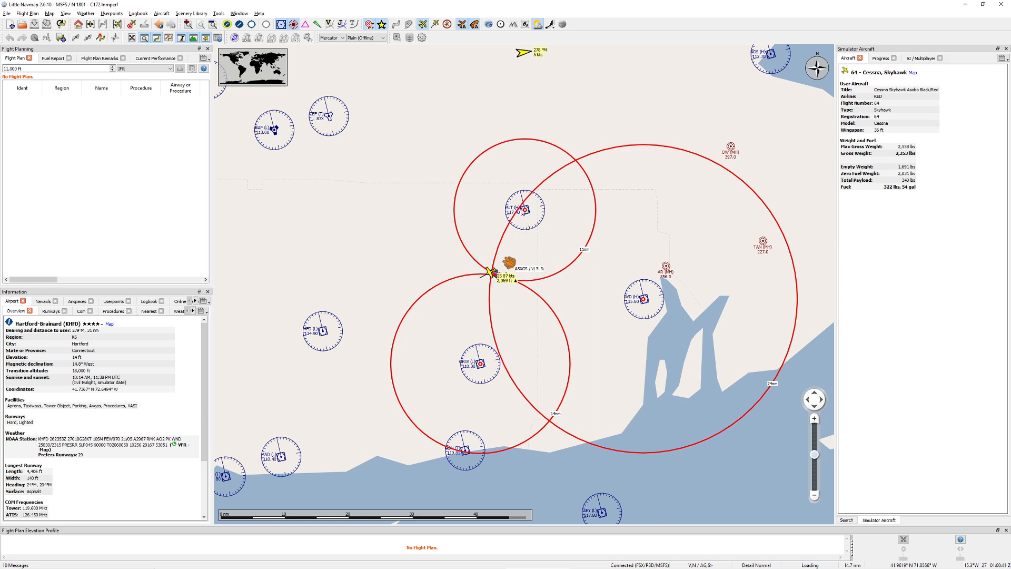
pyautogui.moveTo(523, 211)
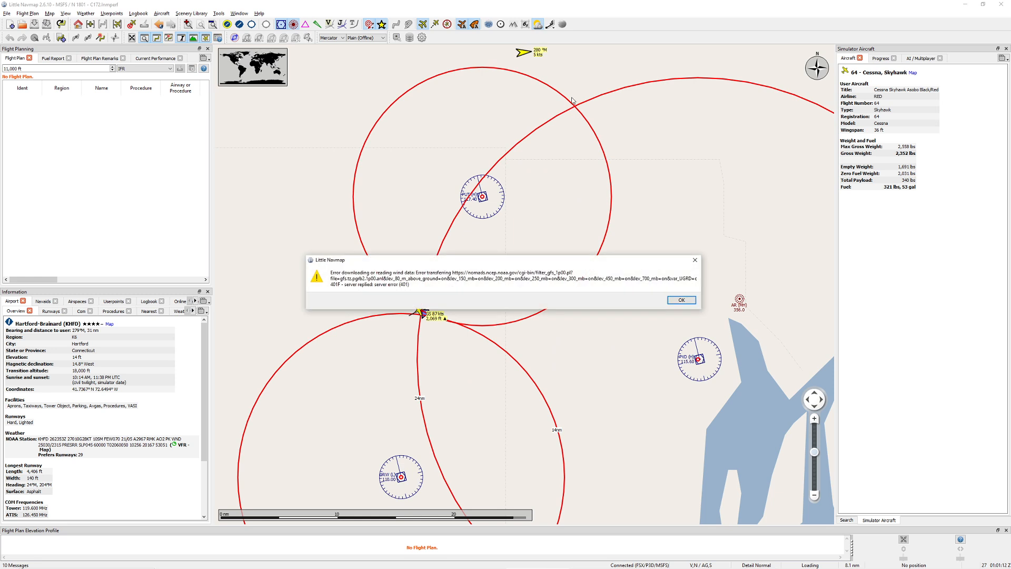
# Dismiss the wind data download error and re-centre the view on the ring crossing.
pyautogui.click(680, 300)
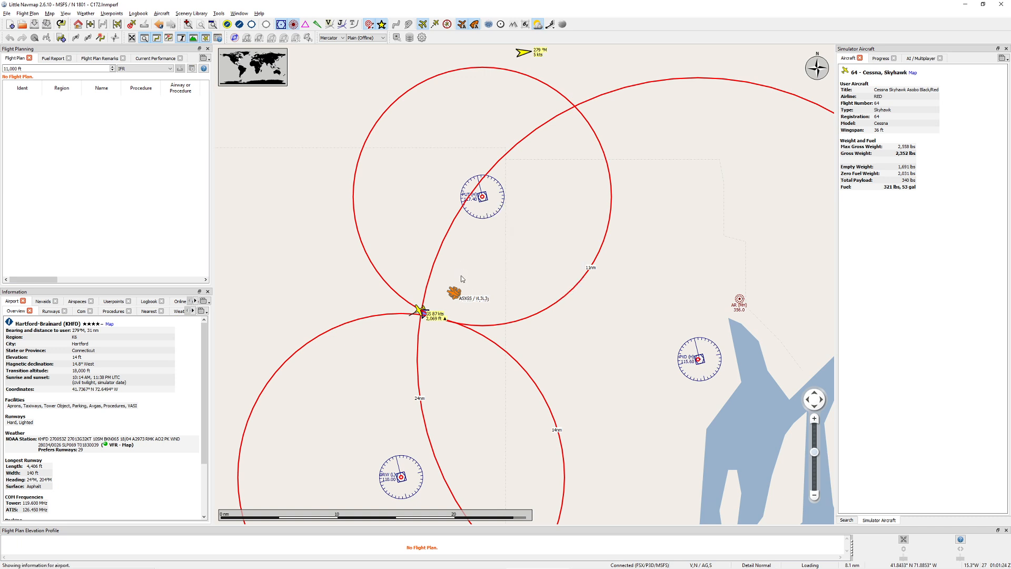
pyautogui.moveTo(444, 306)
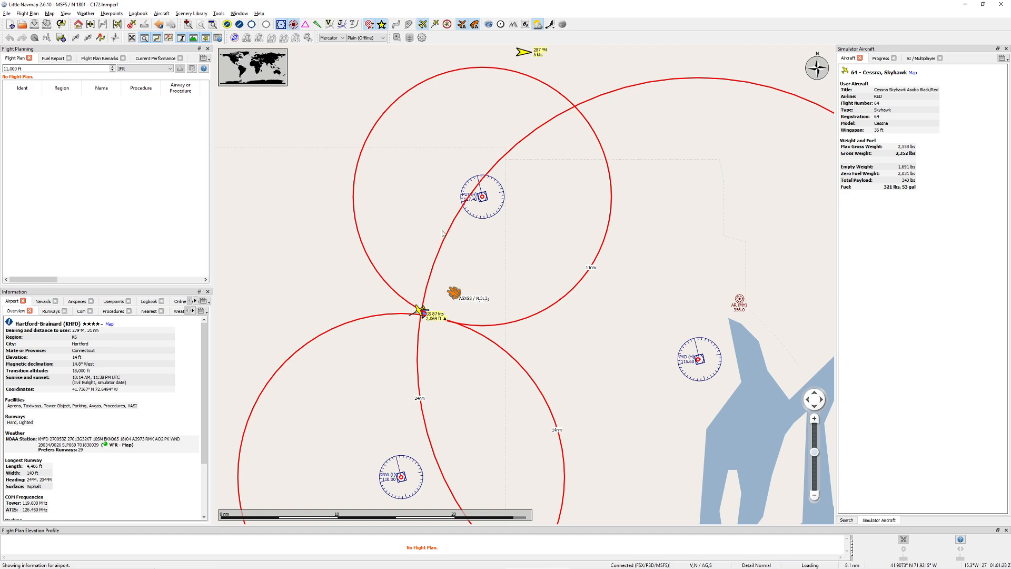
pyautogui.scroll(-3)
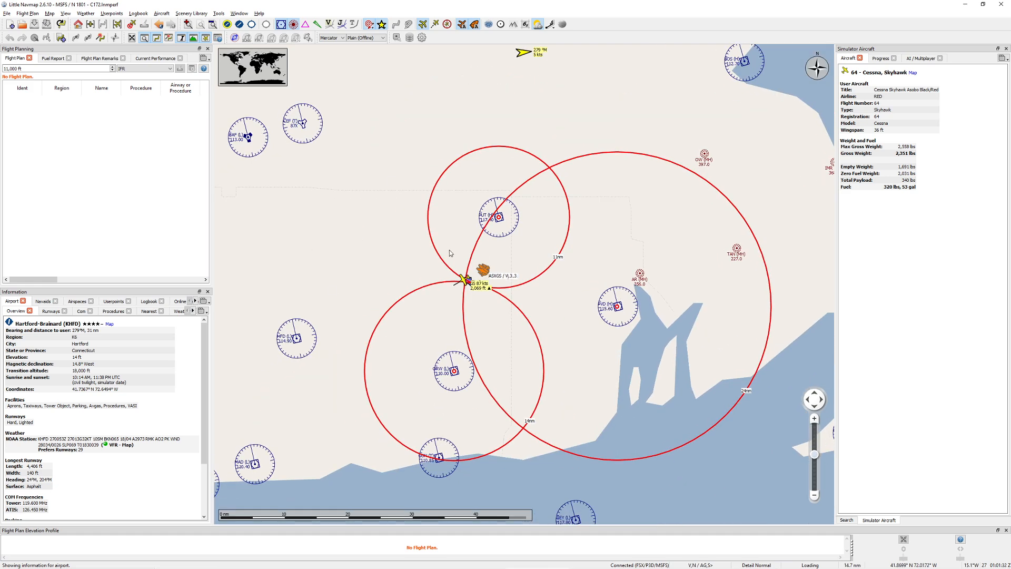
pyautogui.scroll(3)
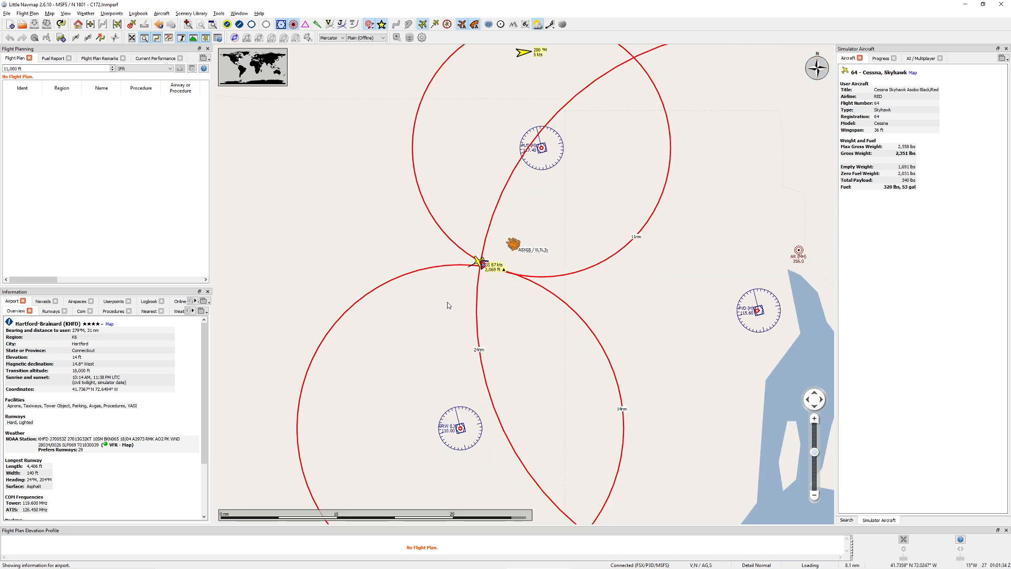
pyautogui.moveTo(421, 25)
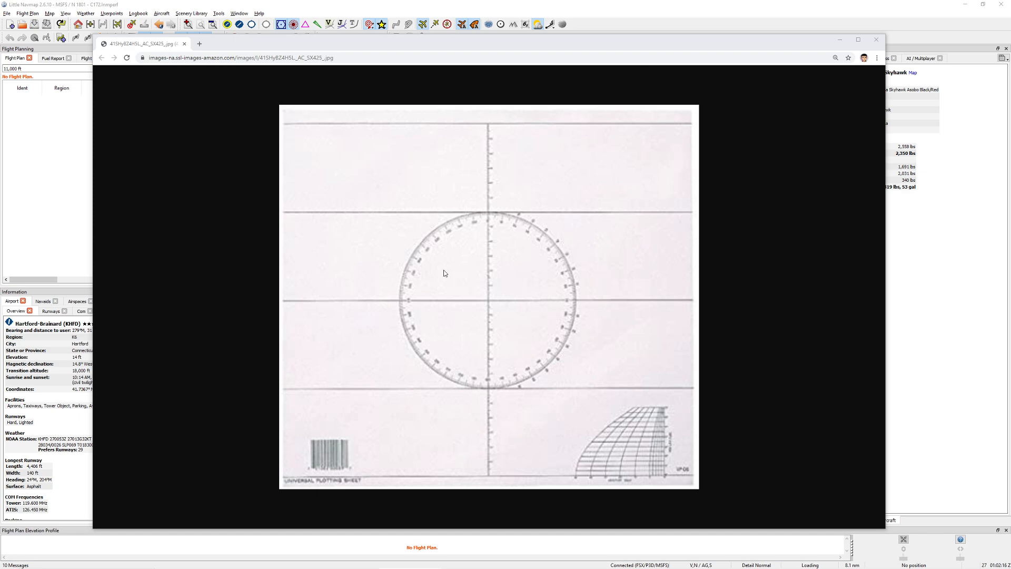
pyautogui.moveTo(551, 370)
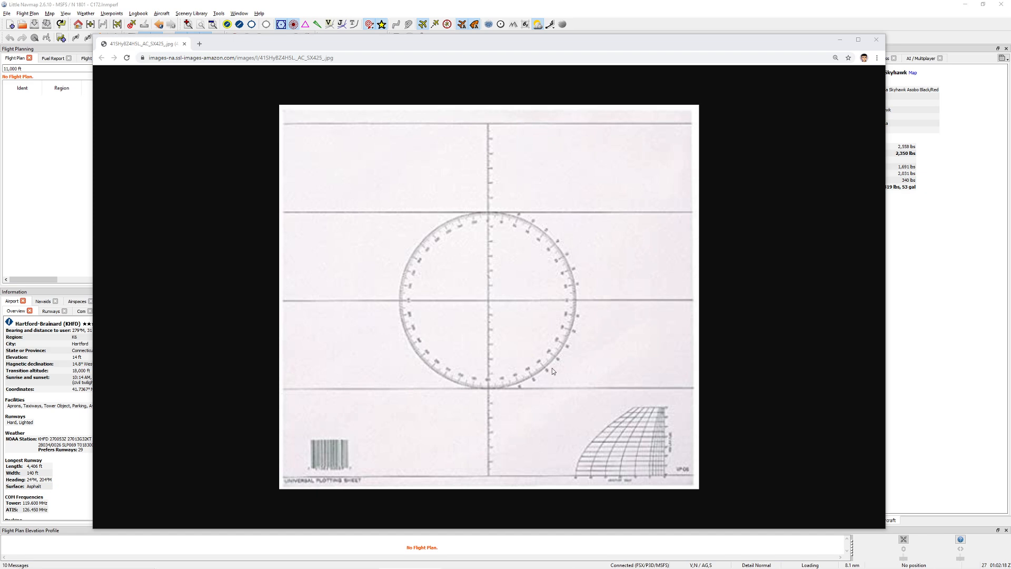
pyautogui.moveTo(425, 222)
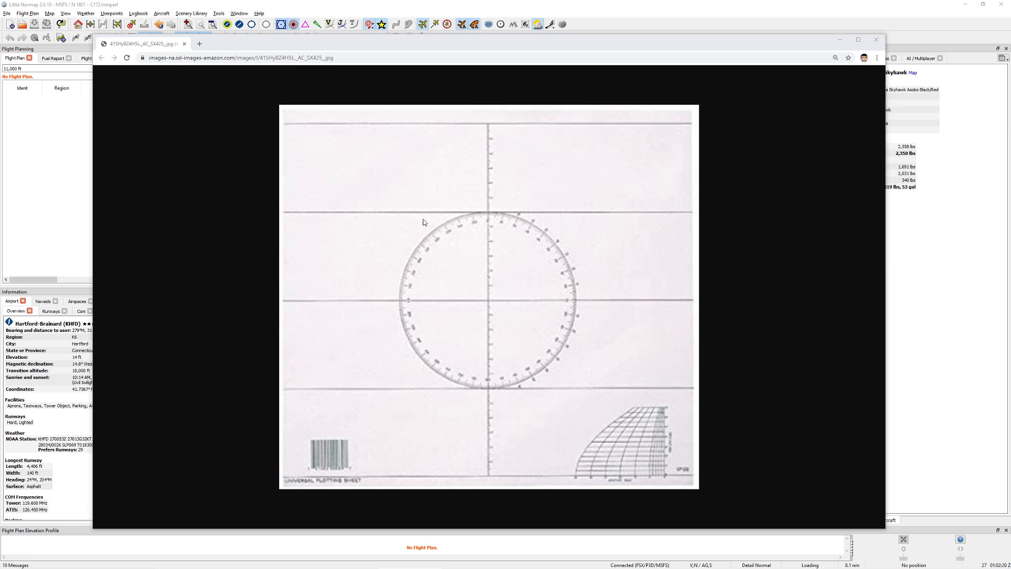
pyautogui.moveTo(628, 185)
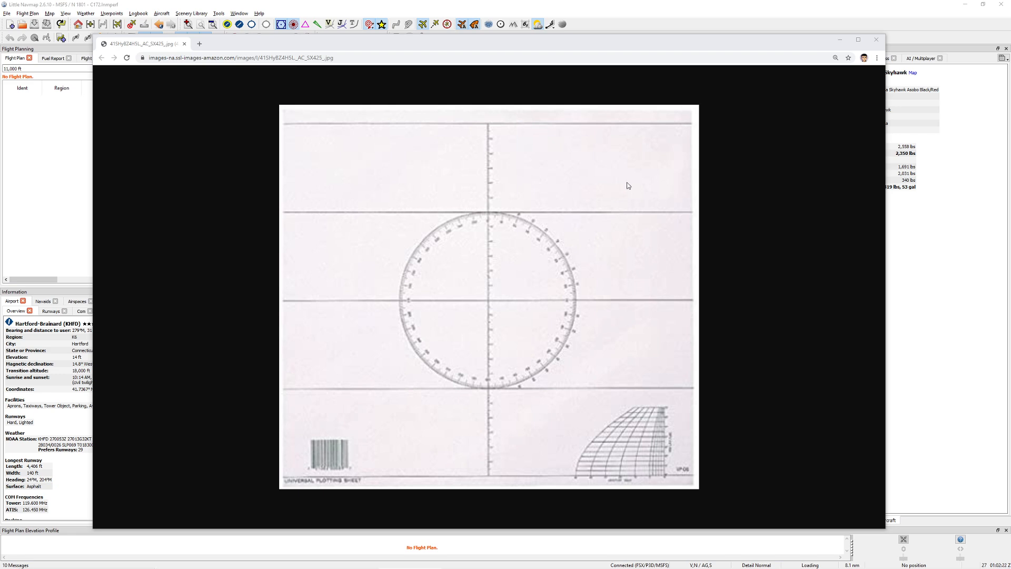
pyautogui.moveTo(438, 155)
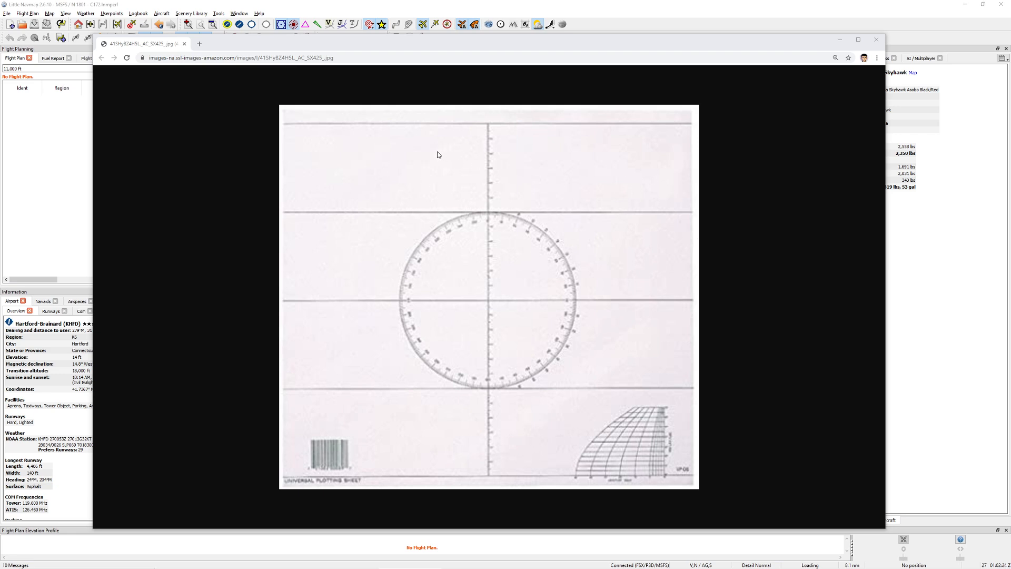
pyautogui.moveTo(630, 470)
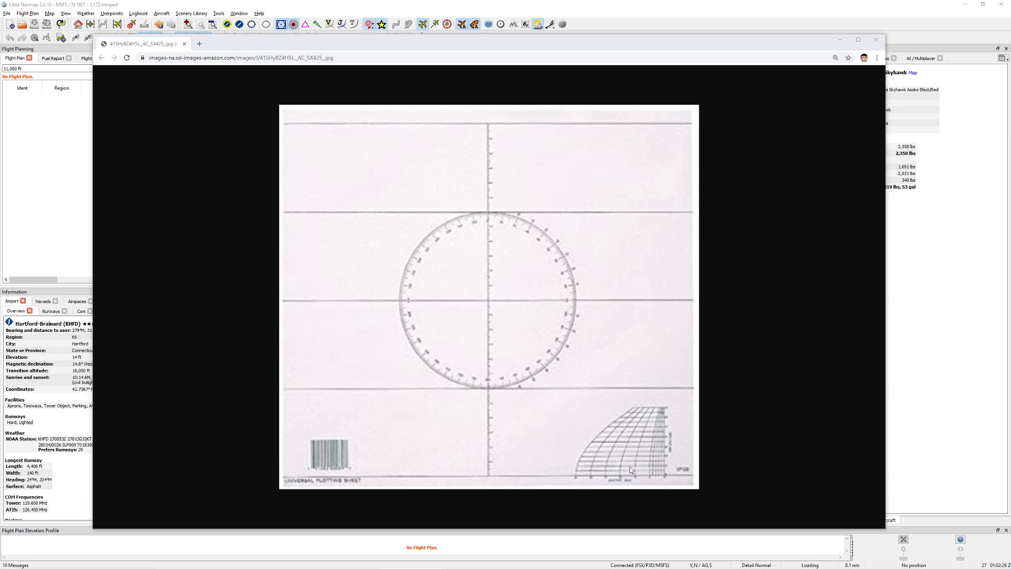
pyautogui.moveTo(599, 479)
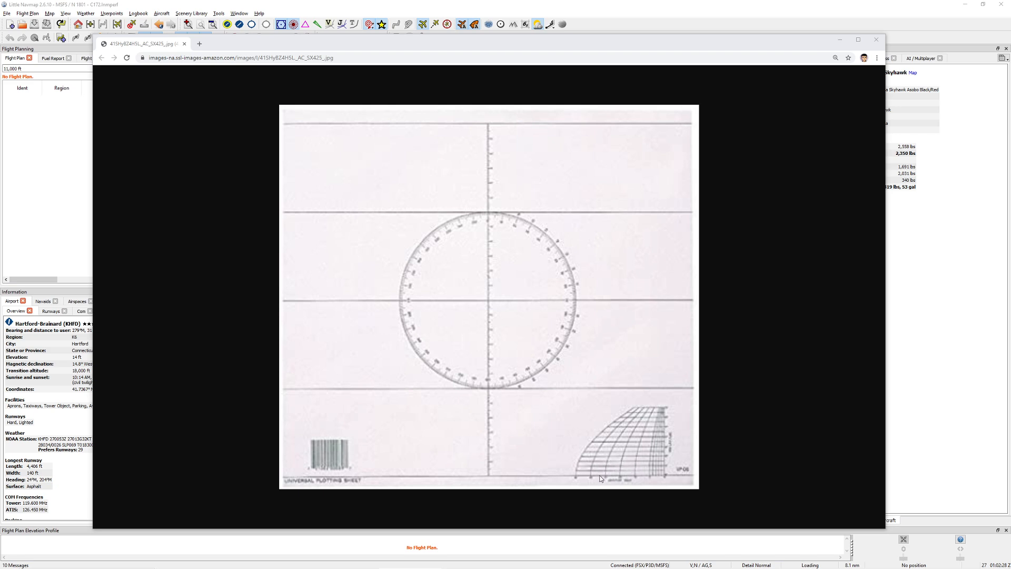
pyautogui.moveTo(639, 440)
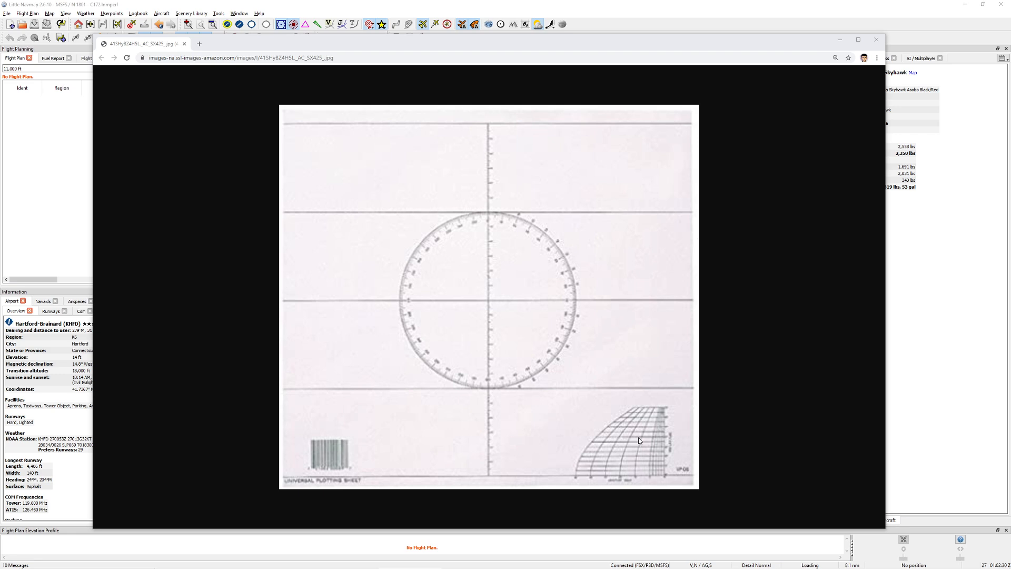
pyautogui.moveTo(464, 349)
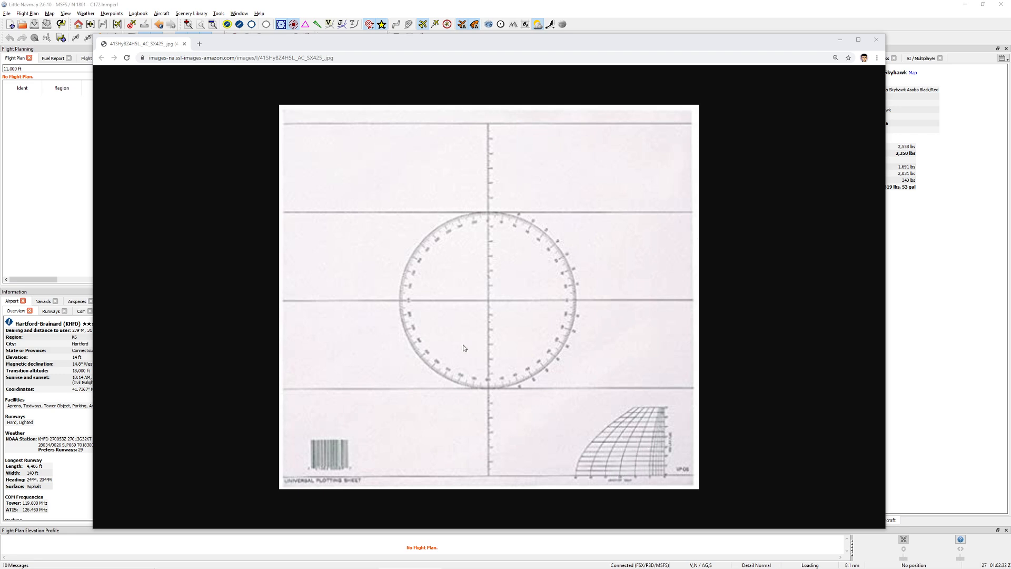
pyautogui.moveTo(464, 294)
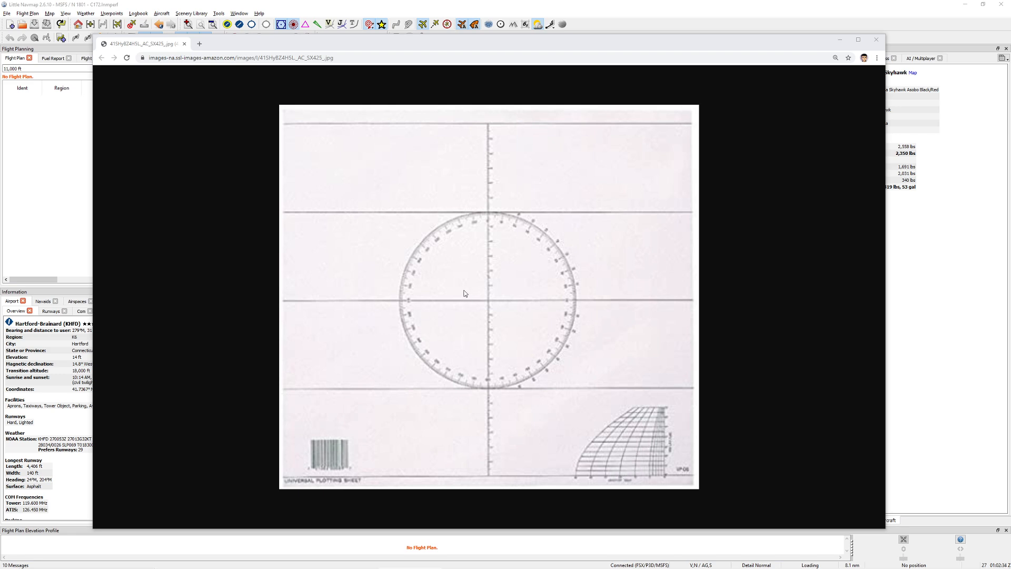
pyautogui.moveTo(590, 189)
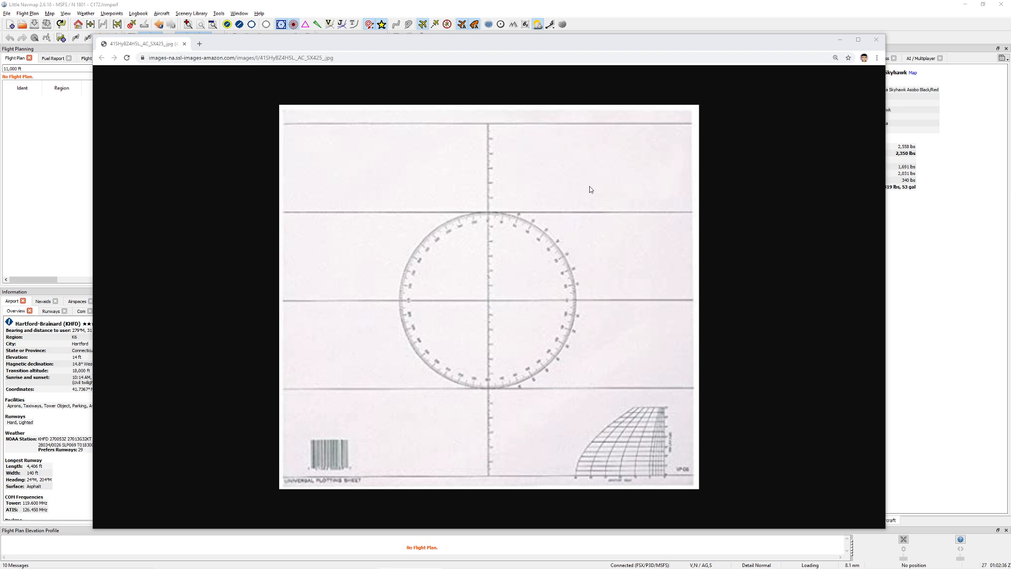
pyautogui.moveTo(243, 108)
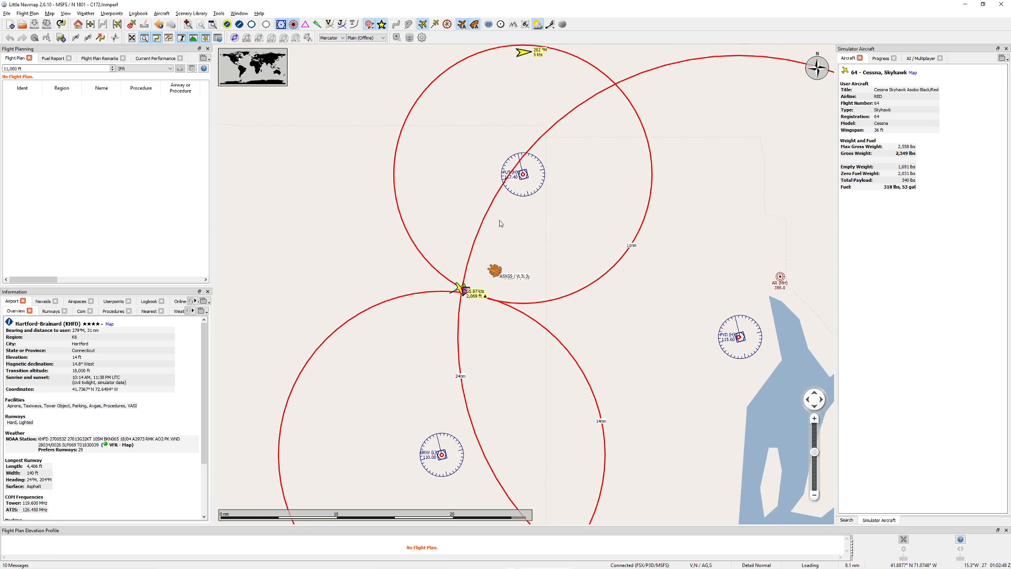
pyautogui.moveTo(521, 225)
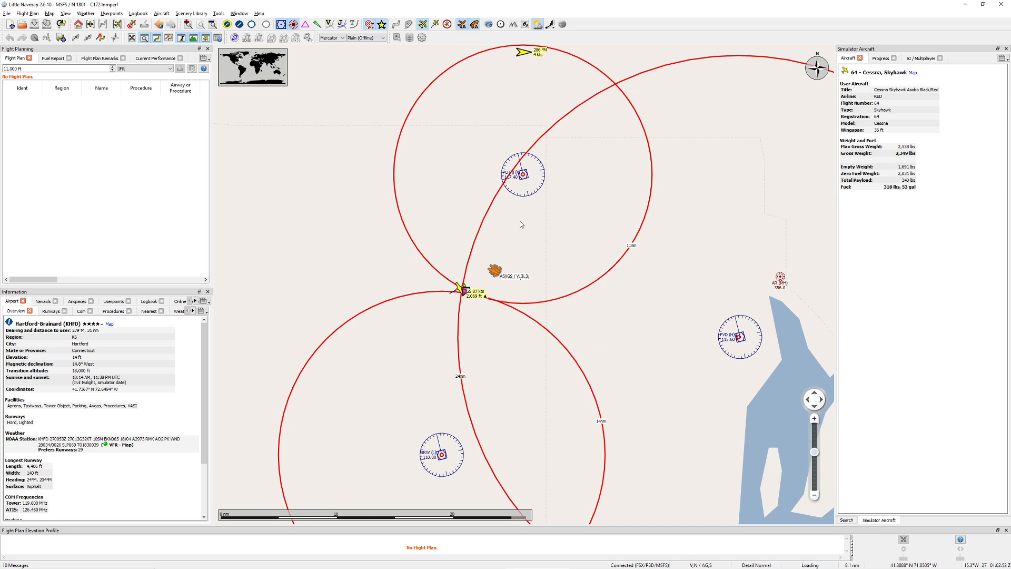
pyautogui.moveTo(506, 252)
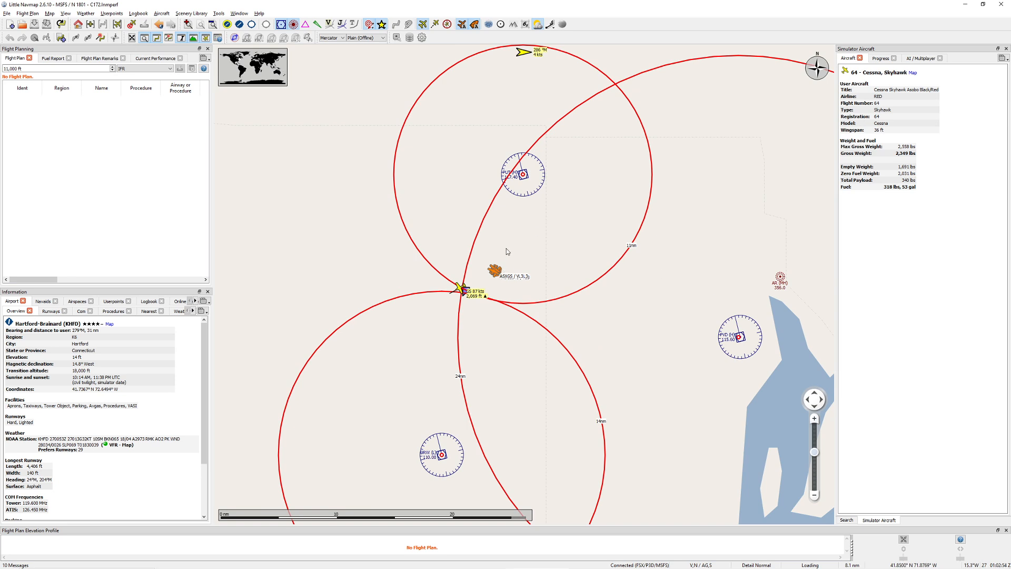